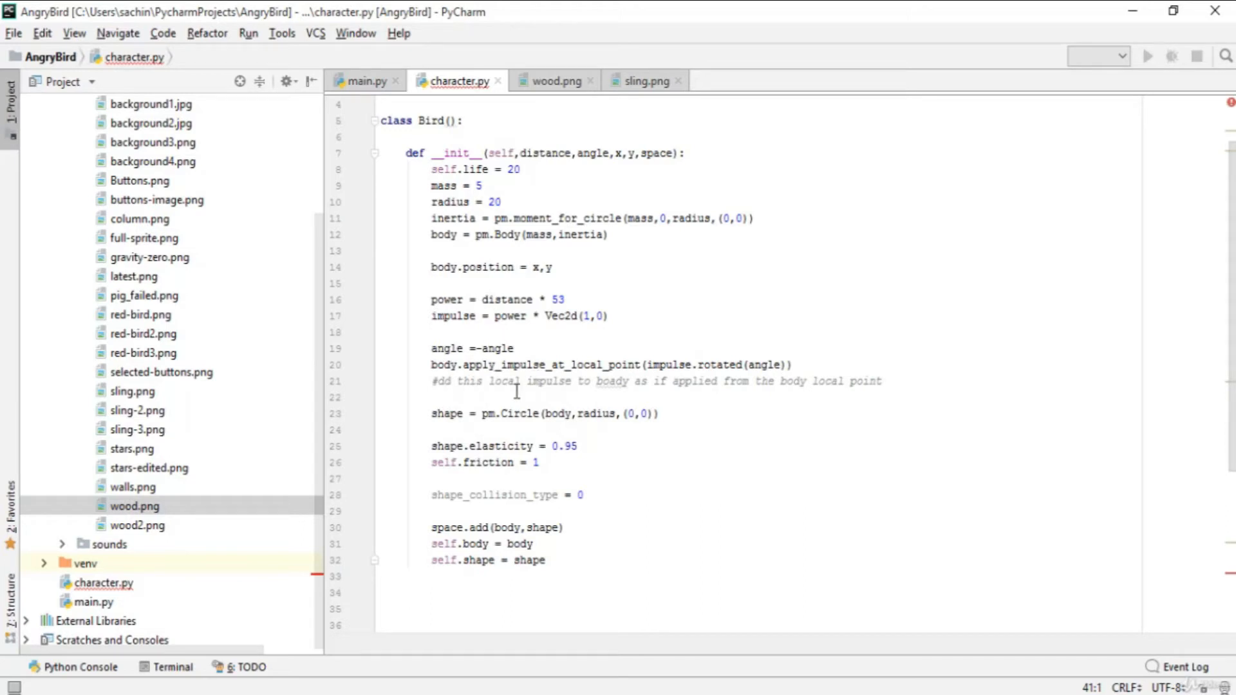
pyautogui.moveTo(542, 494)
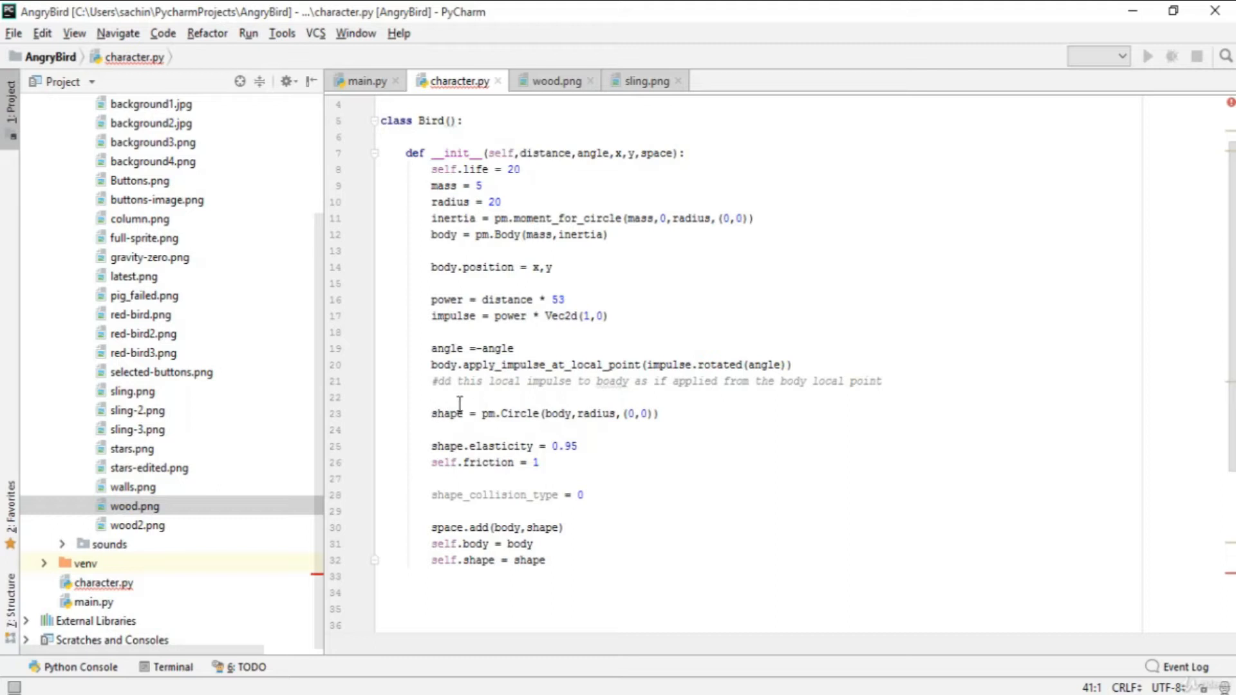
# Step: Scroll past the Bird class to the end of character.py where the Pig class will go
pyautogui.doubleClick(524, 364)
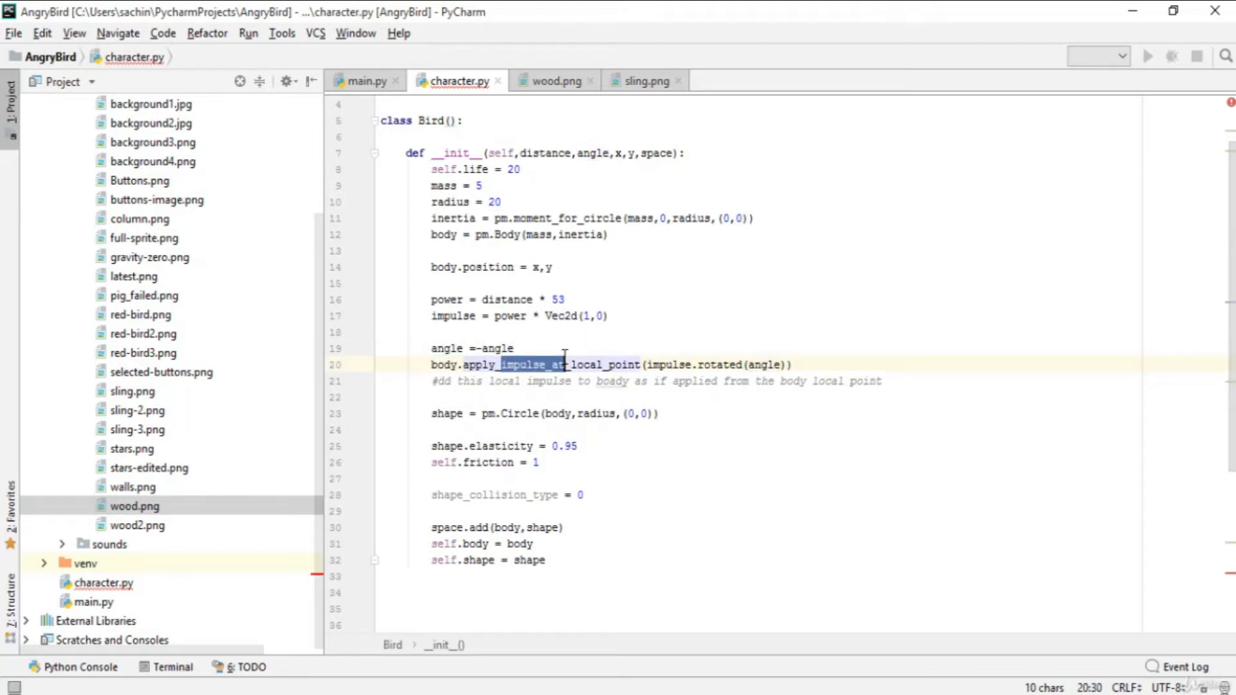
pyautogui.scroll(-3)
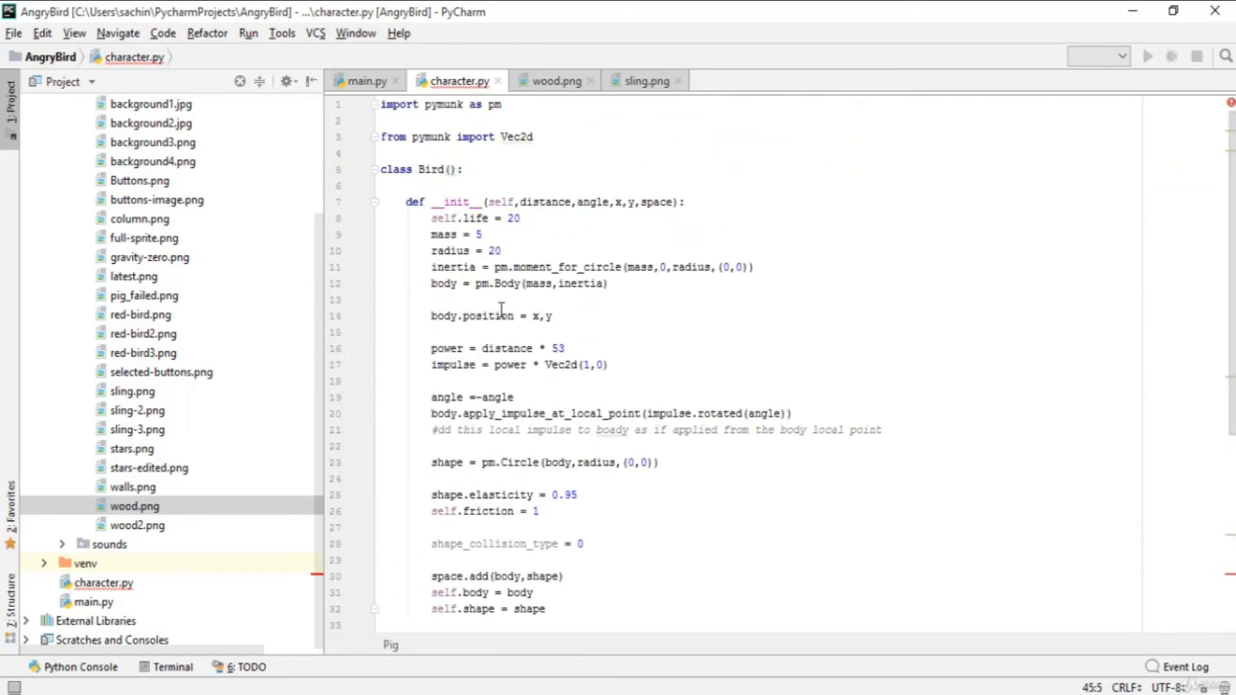
pyautogui.scroll(-3)
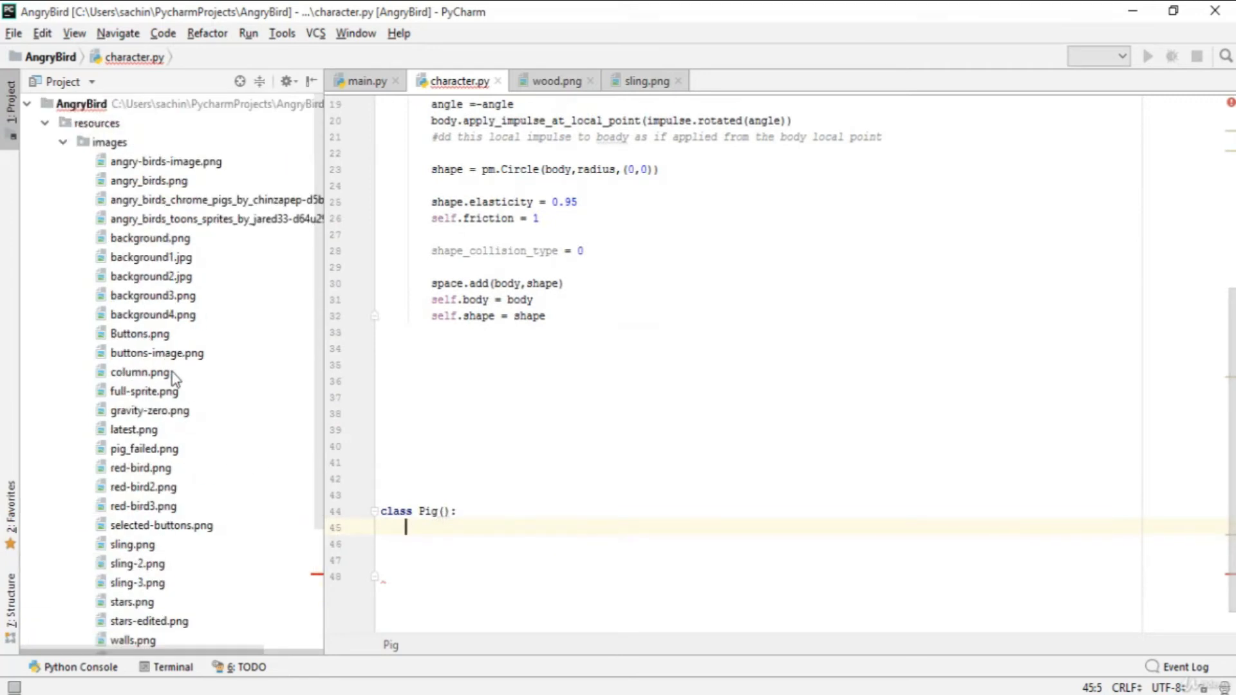
pyautogui.scroll(-3)
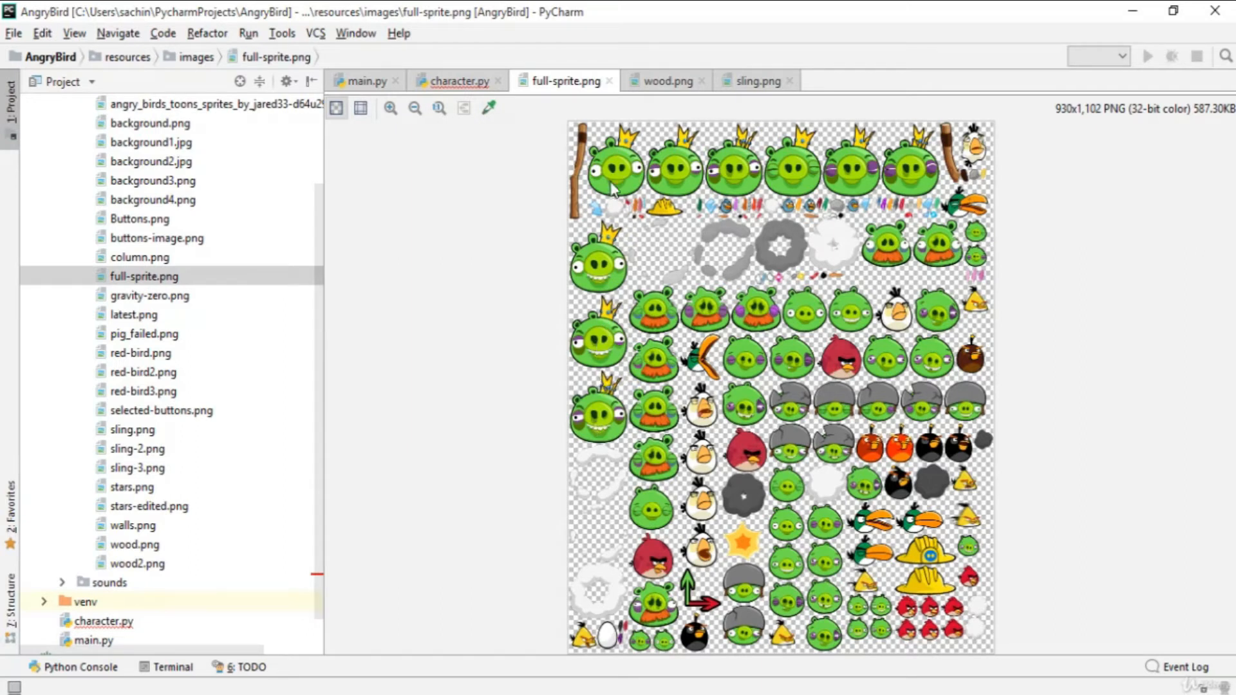
pyautogui.moveTo(471, 85)
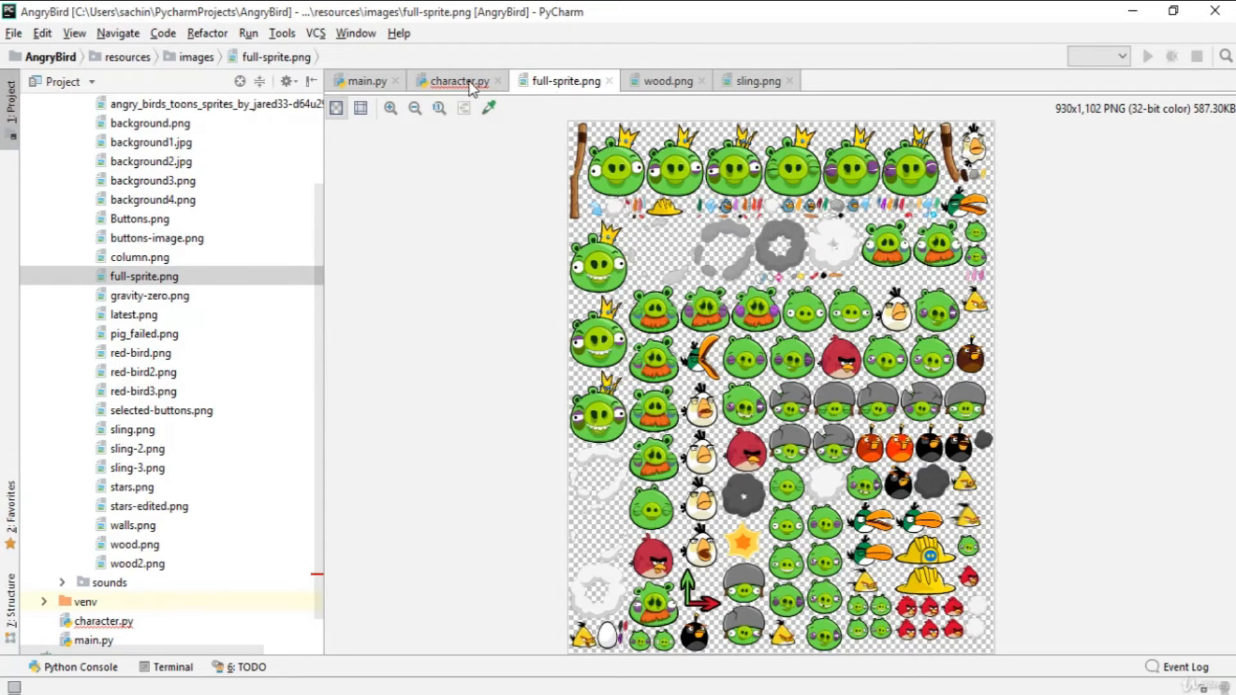
pyautogui.click(455, 80)
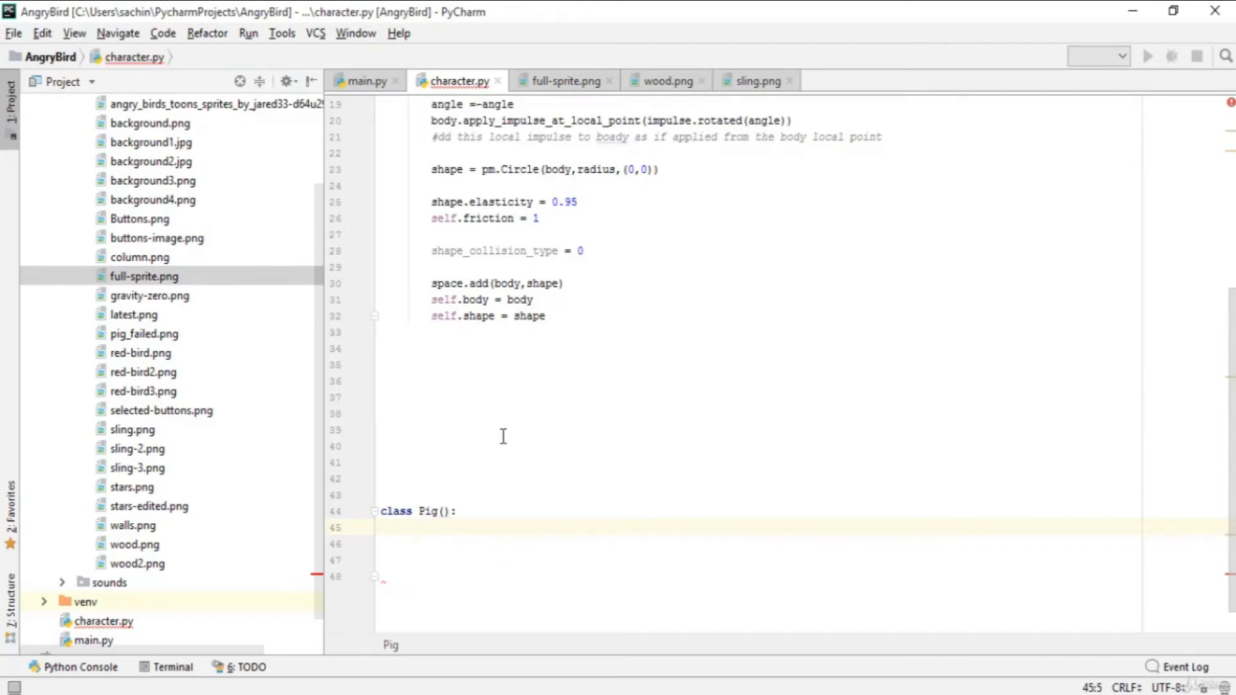
# Step: Write the Pig constructor signature def __init__(self, x, y, space): inside the class
pyautogui.write('def')
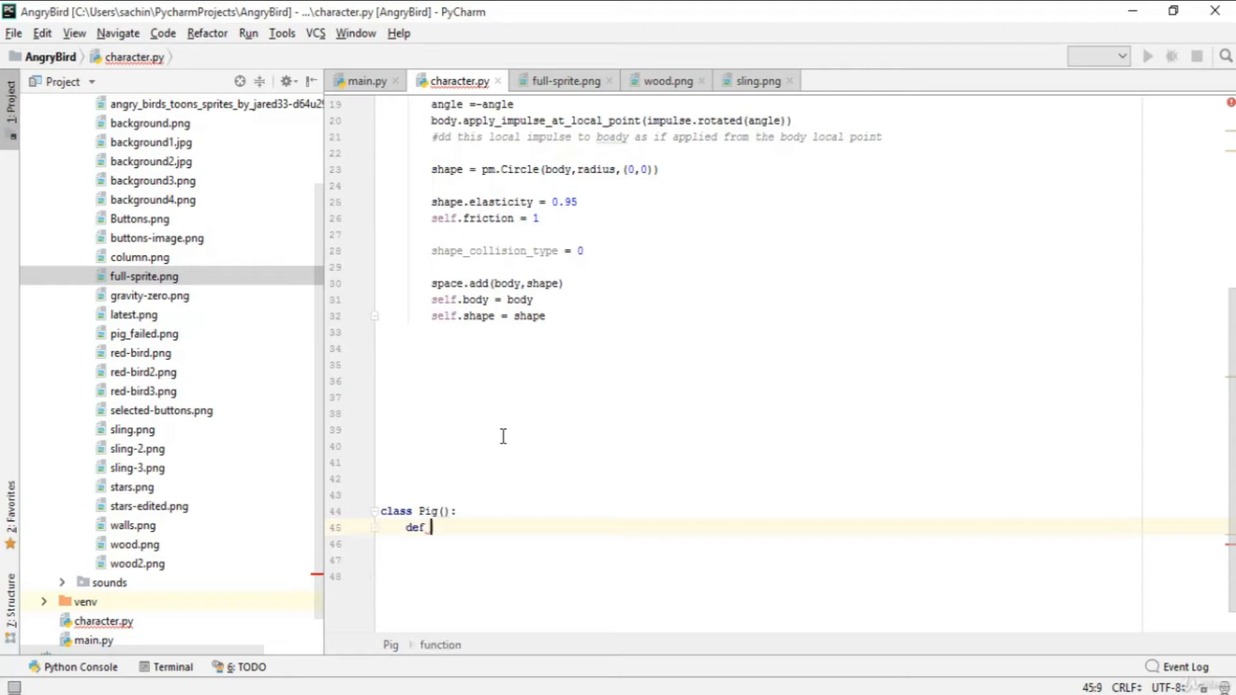
pyautogui.write('__i')
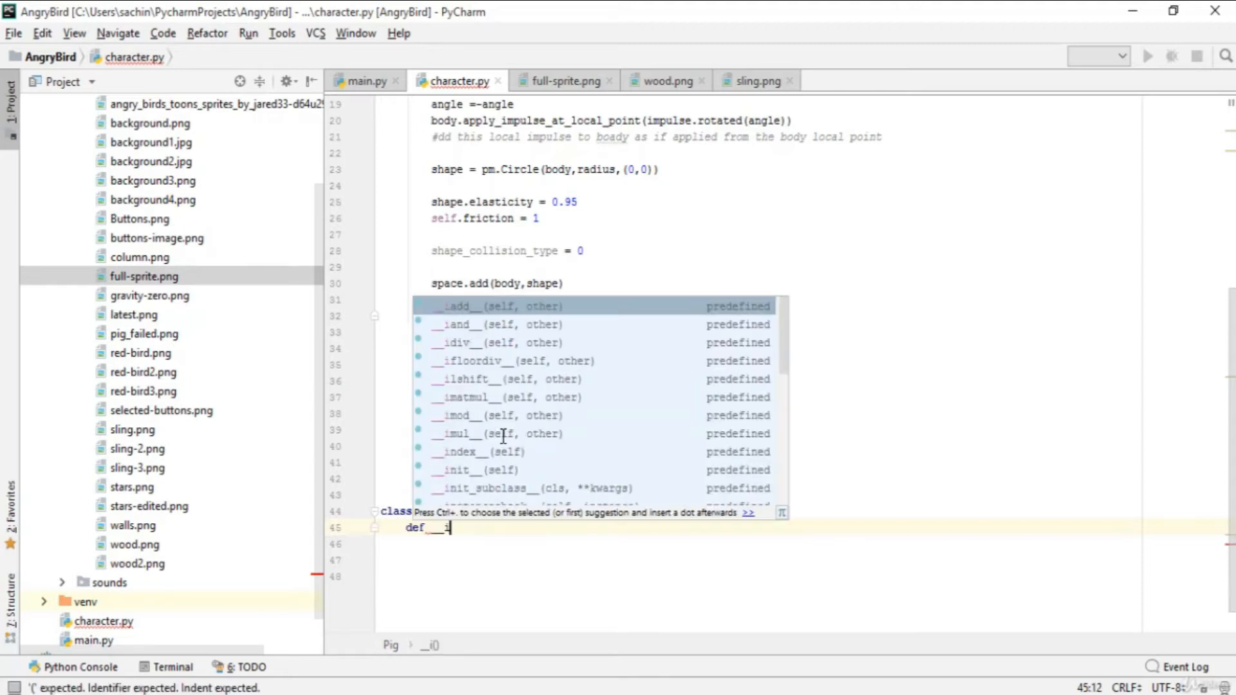
pyautogui.write('__init__(self):')
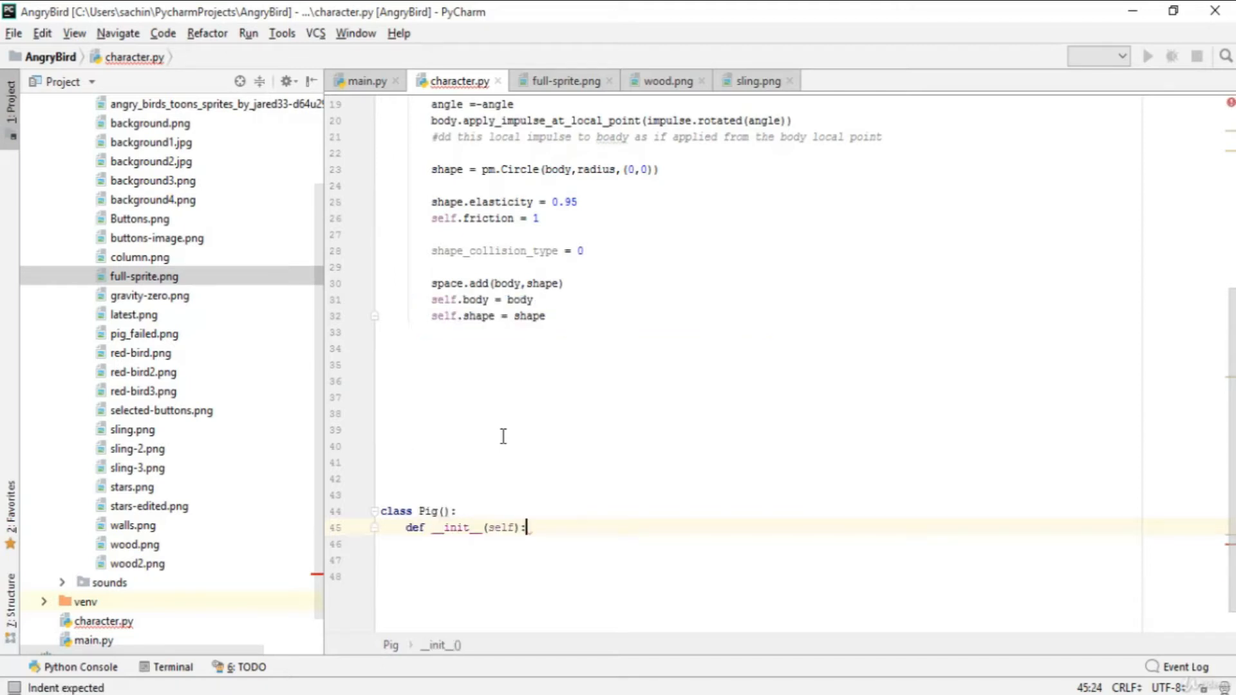
pyautogui.write(',')
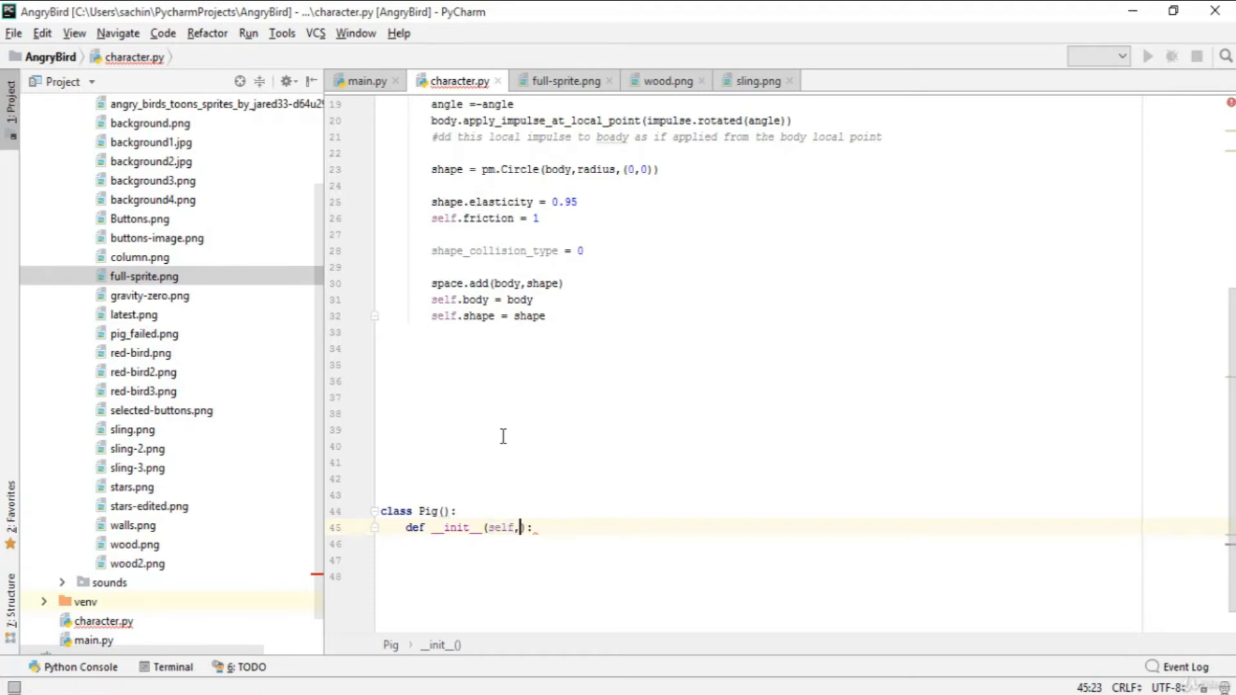
pyautogui.write('x,y,')
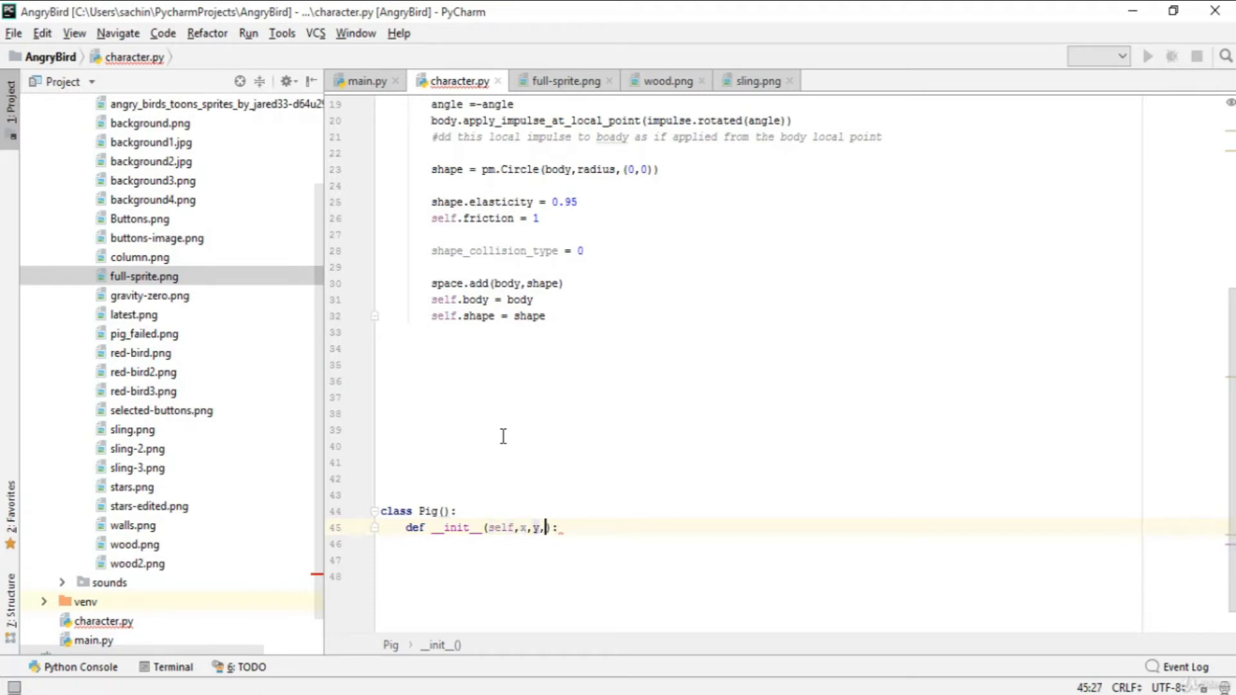
pyautogui.write('self')
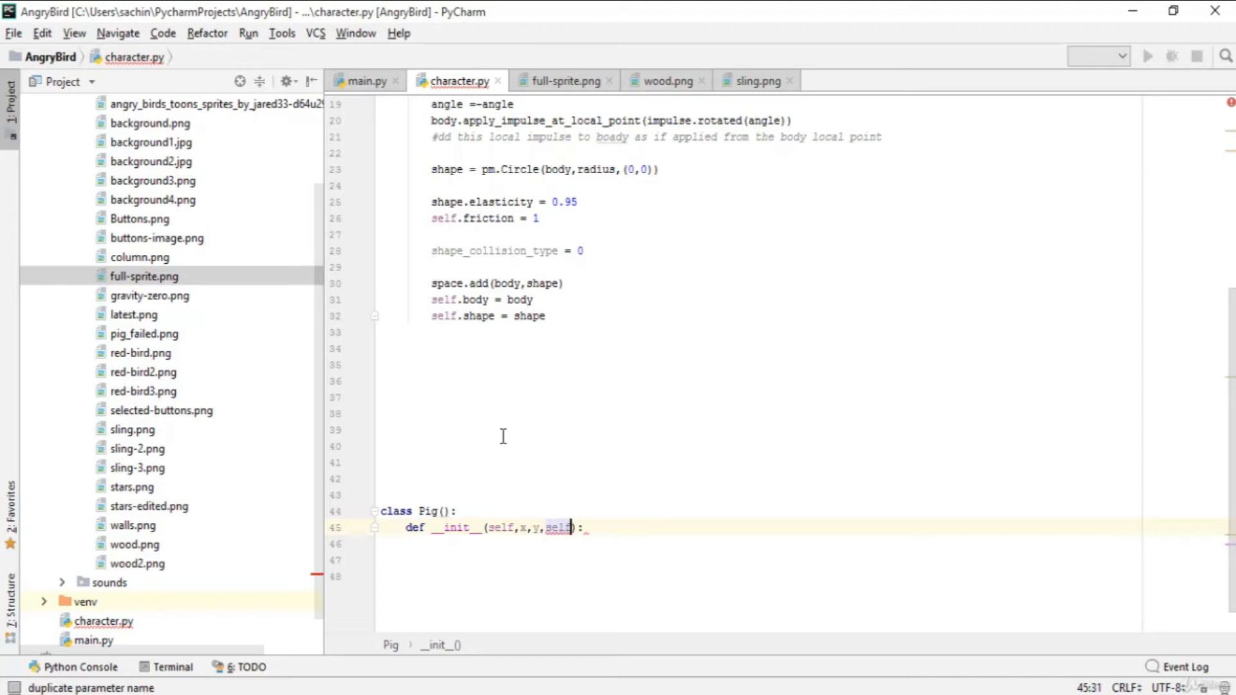
pyautogui.write('space')
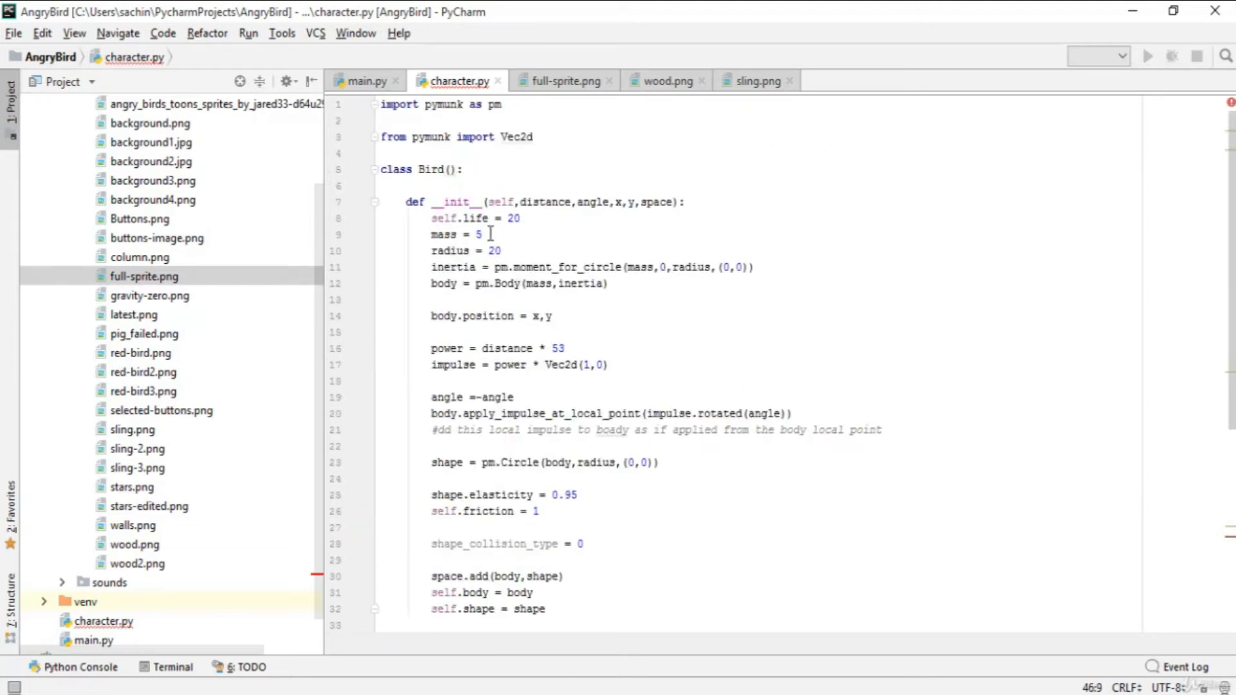
pyautogui.scroll(-3)
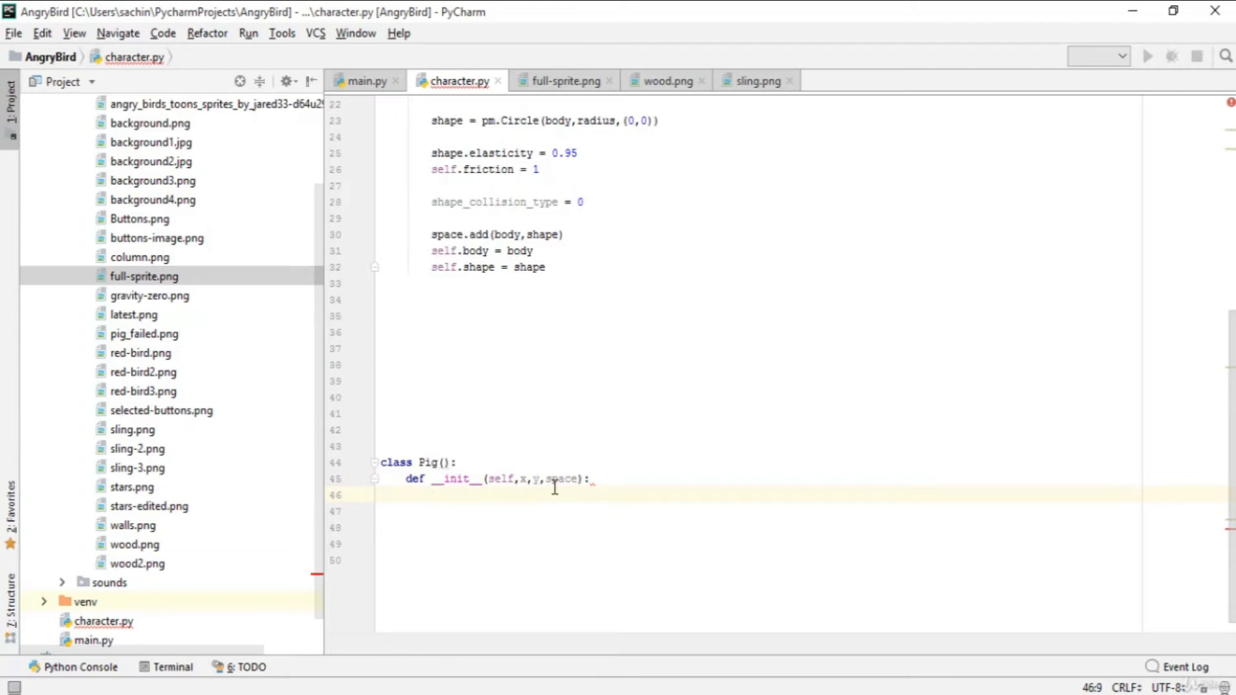
# Step: Begin the constructor body with self.life = 20, mass = 5 and a radius assignment
pyautogui.write('self.life = 20')
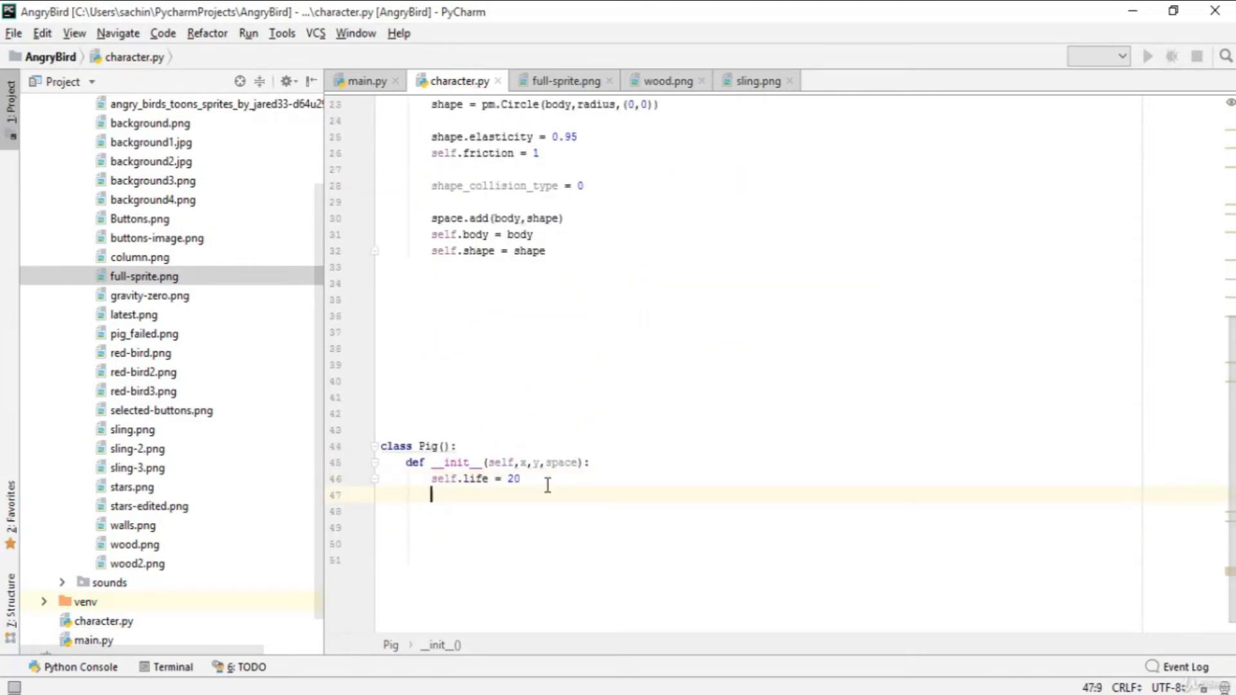
pyautogui.write('mass = 5')
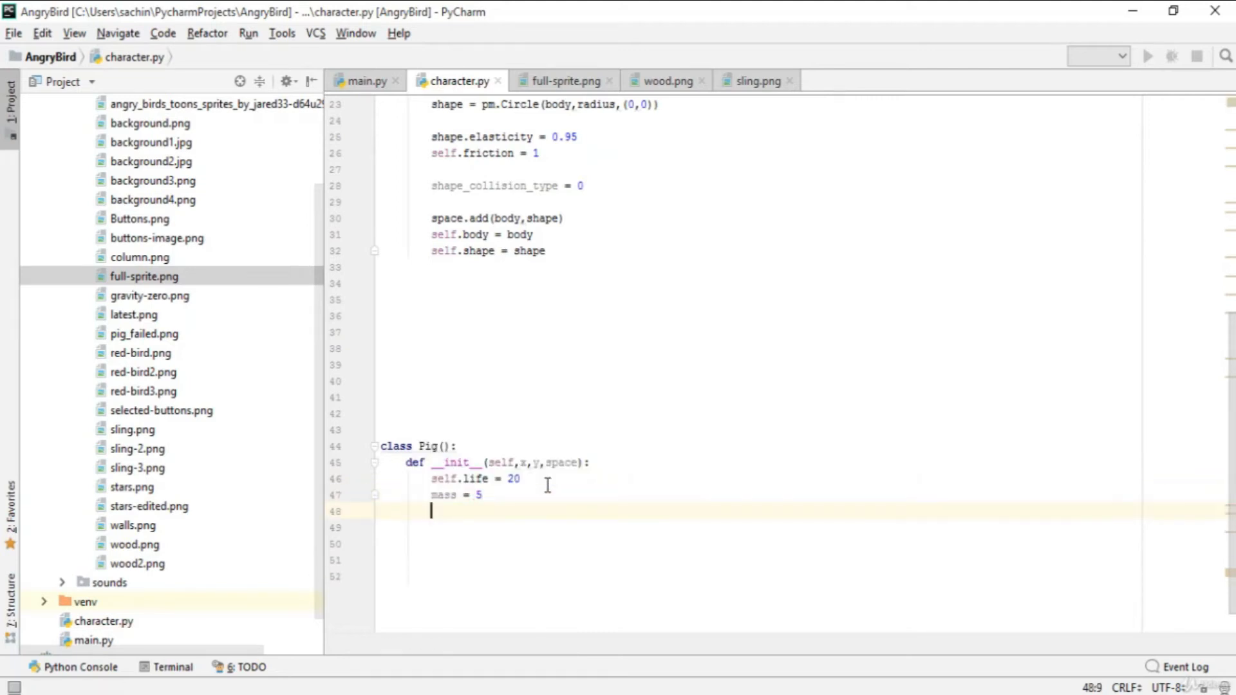
pyautogui.write('radius')
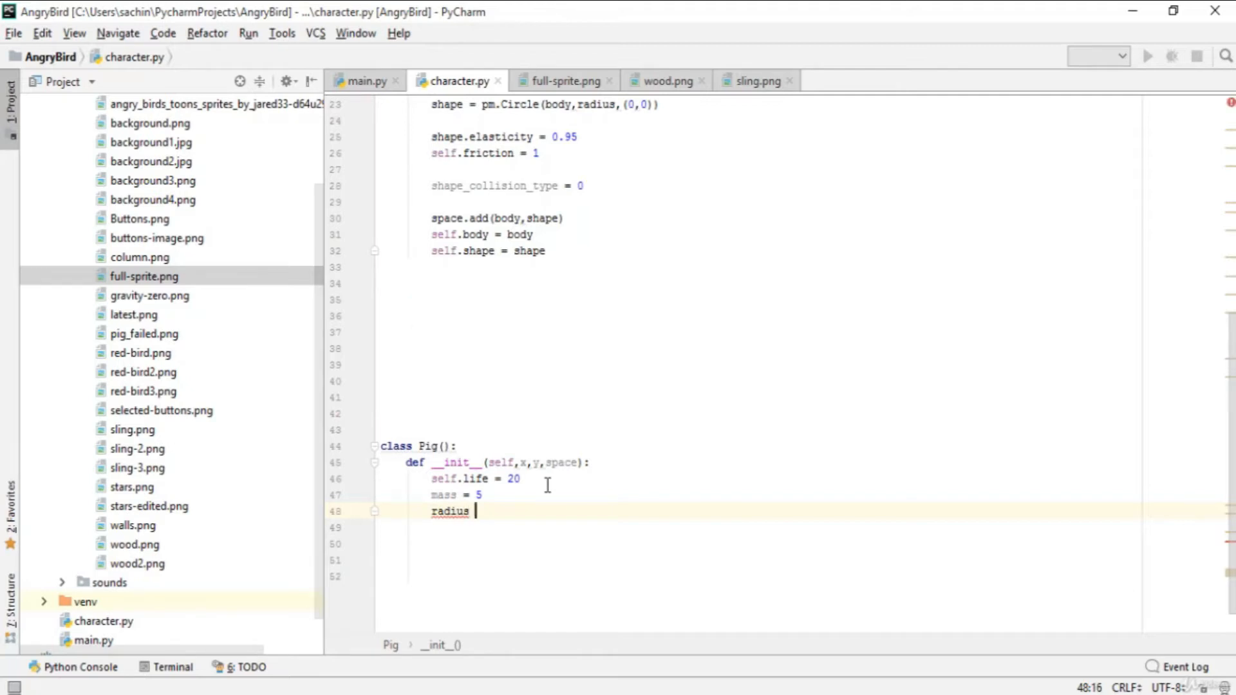
pyautogui.write('= 1')
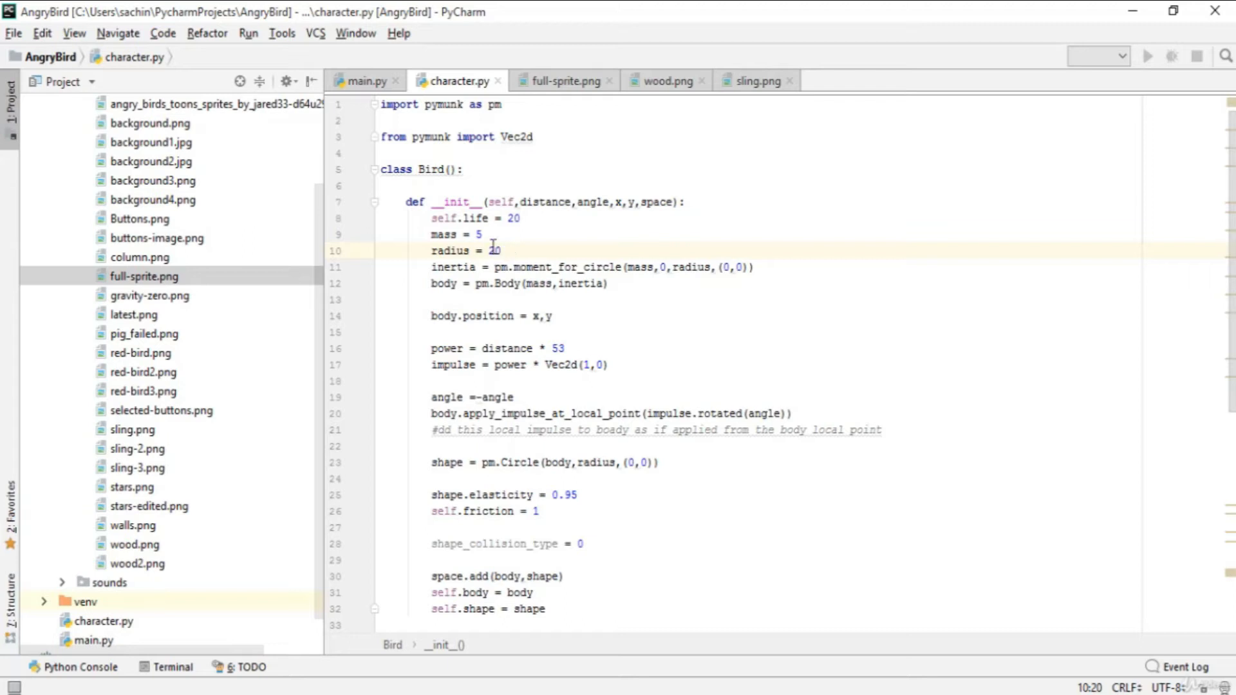
# Step: Try radius 14 on the Bird class, then adjust the Pig constructor's radius value
pyautogui.click(501, 251)
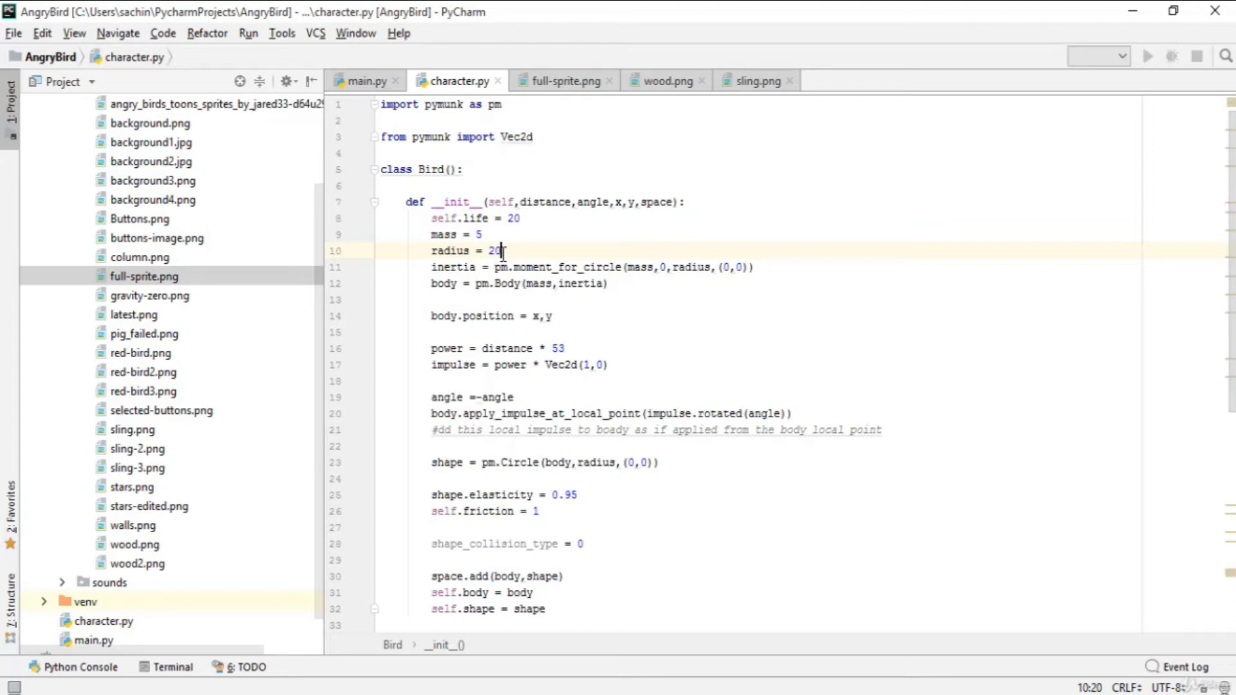
pyautogui.press('Backspace')
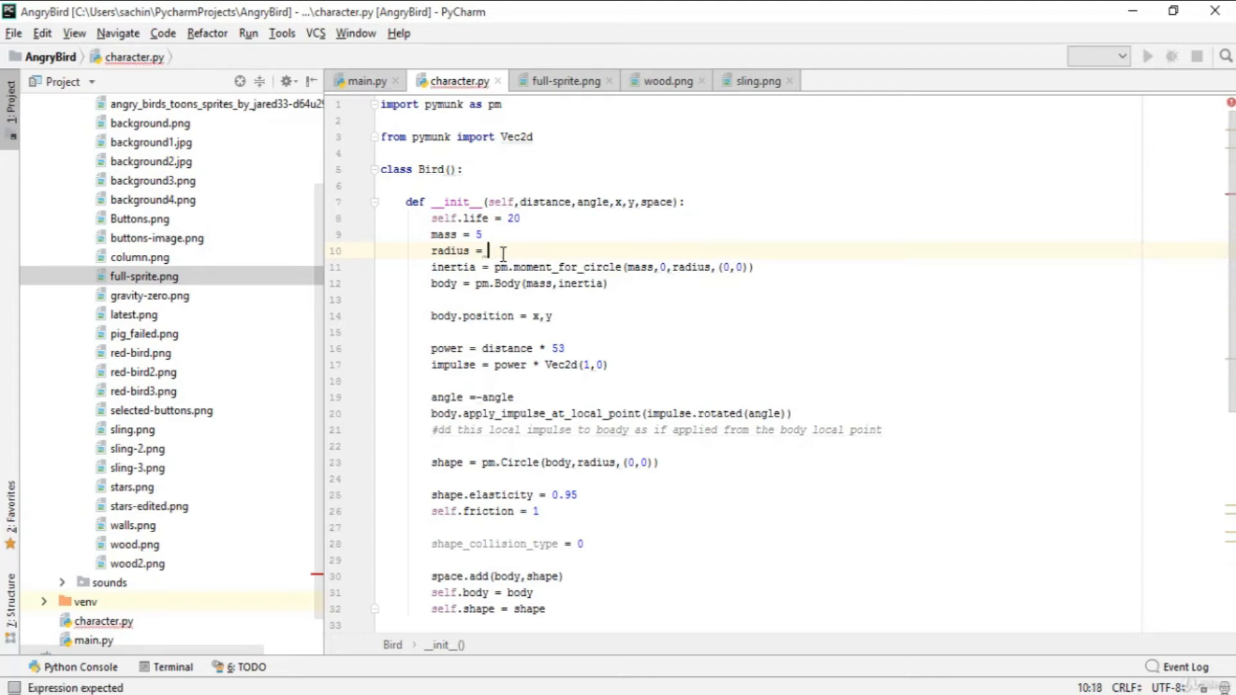
pyautogui.write('14')
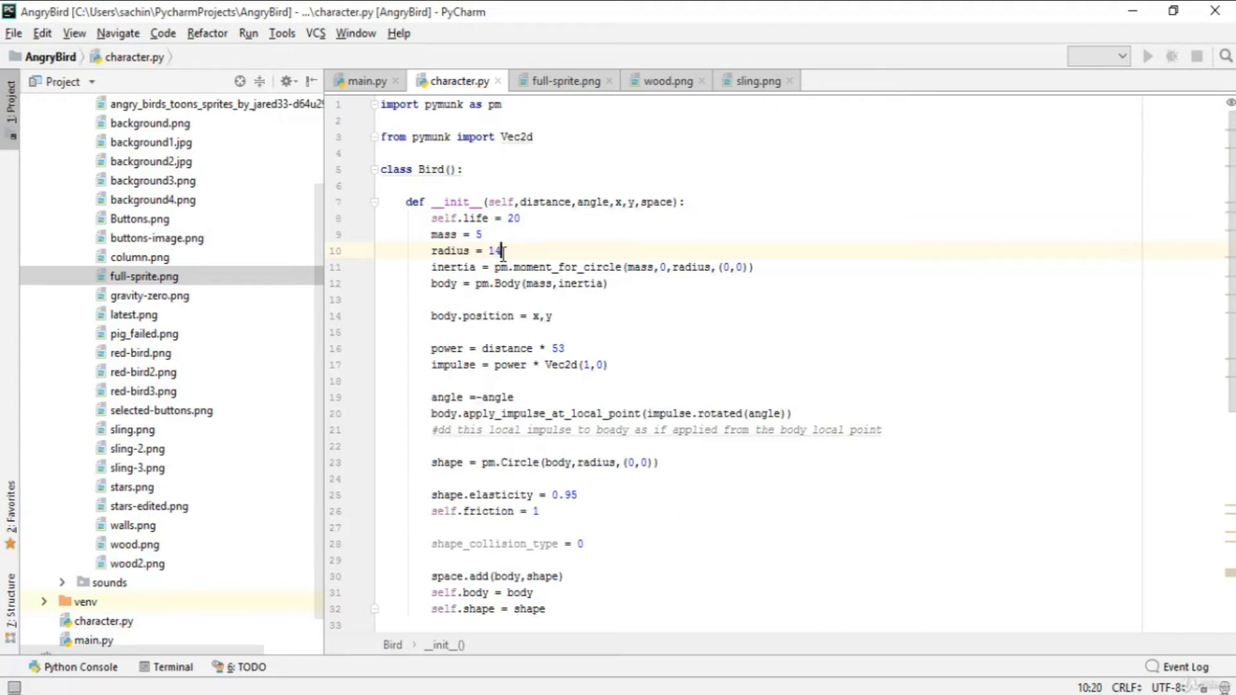
pyautogui.scroll(-3)
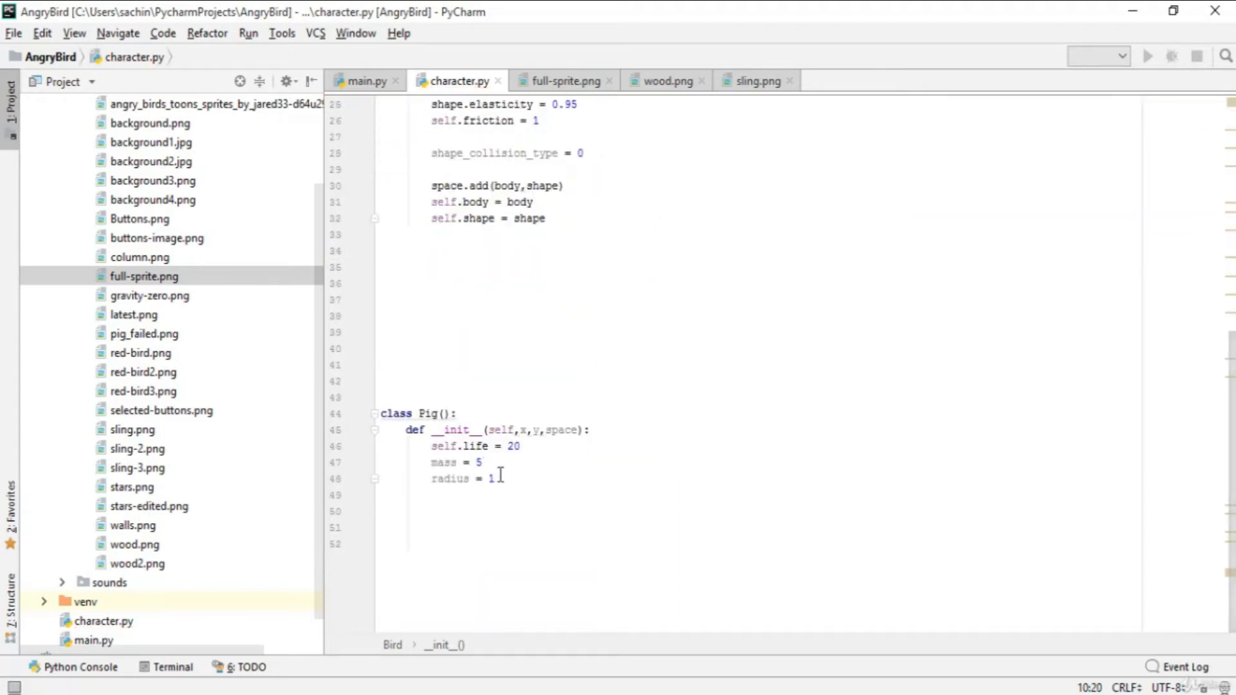
pyautogui.press('backspace')
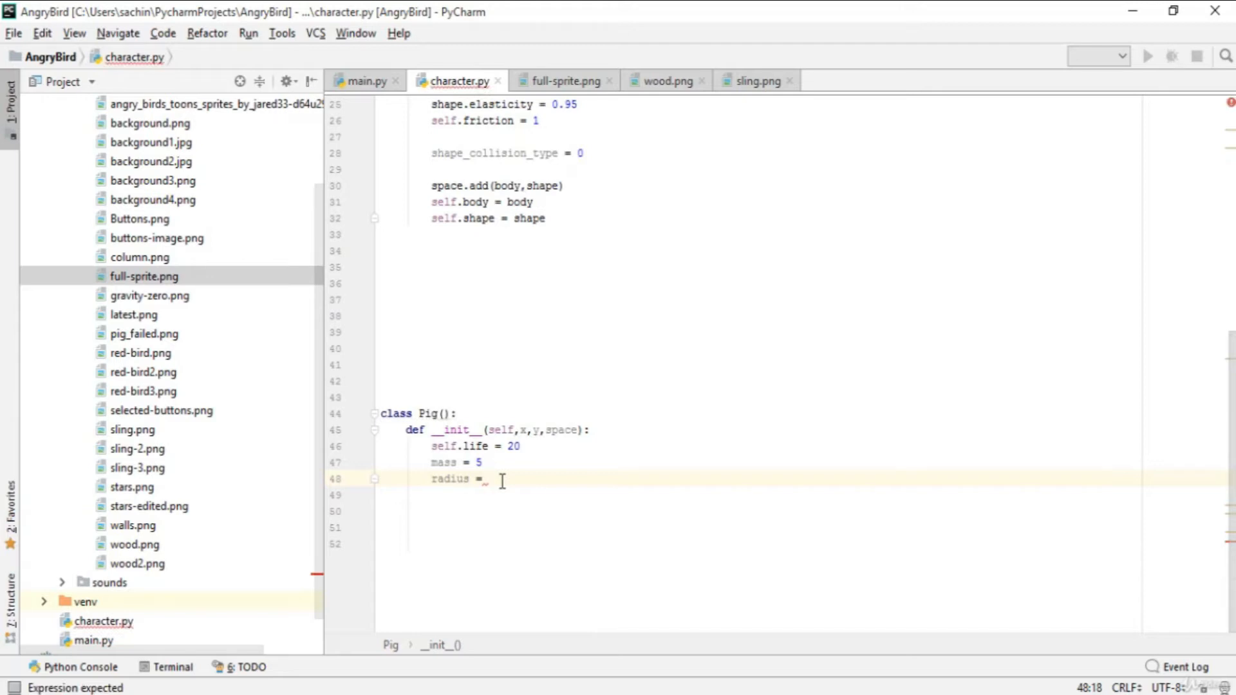
pyautogui.write('10')
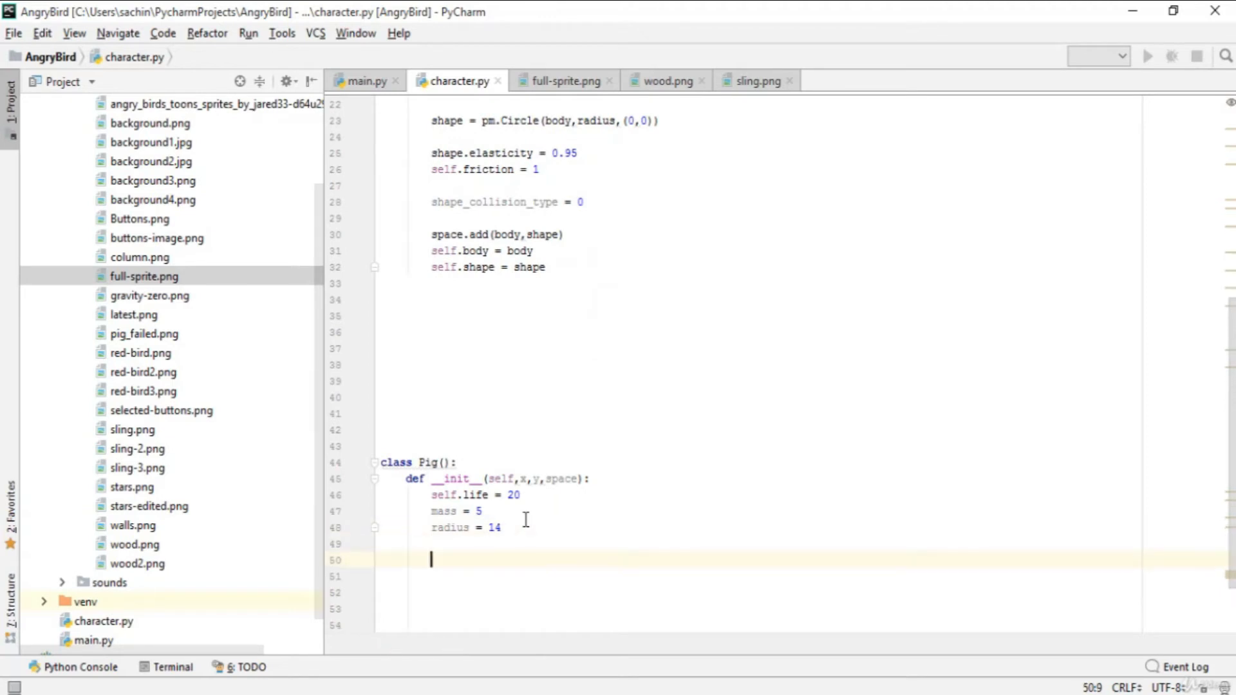
# Step: Start the inertia line with pm.moment_for_circle chosen from autocomplete
pyautogui.write('inertia')
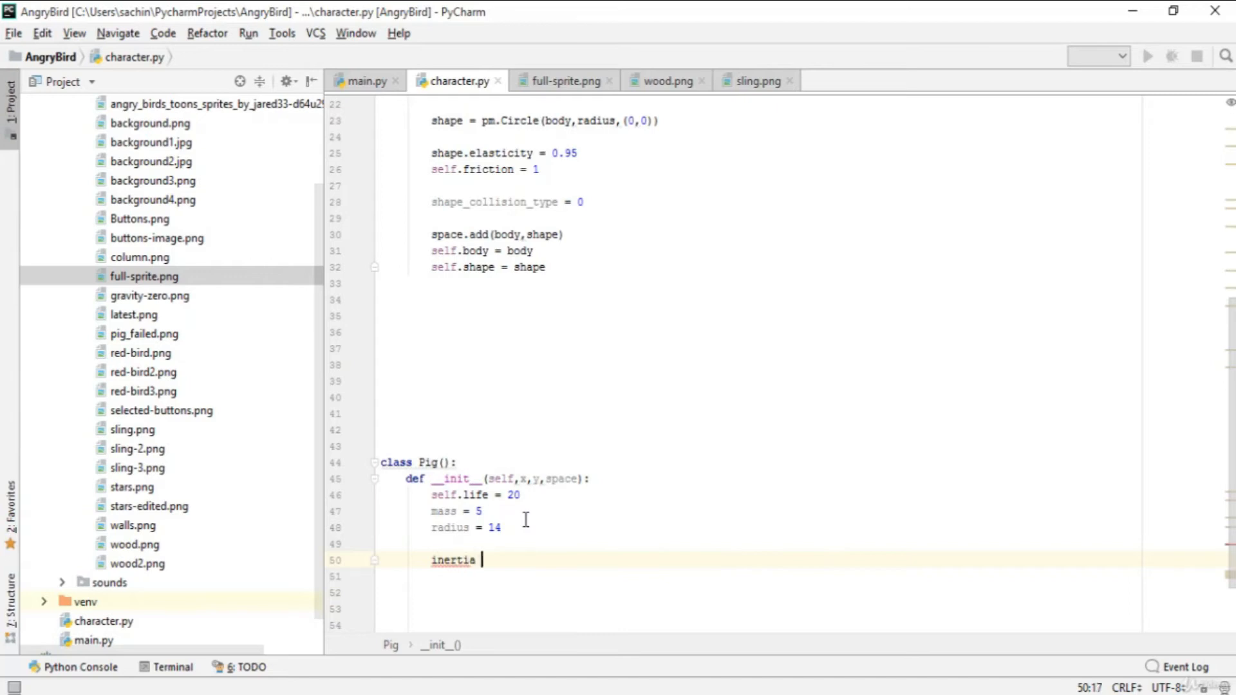
pyautogui.write('=')
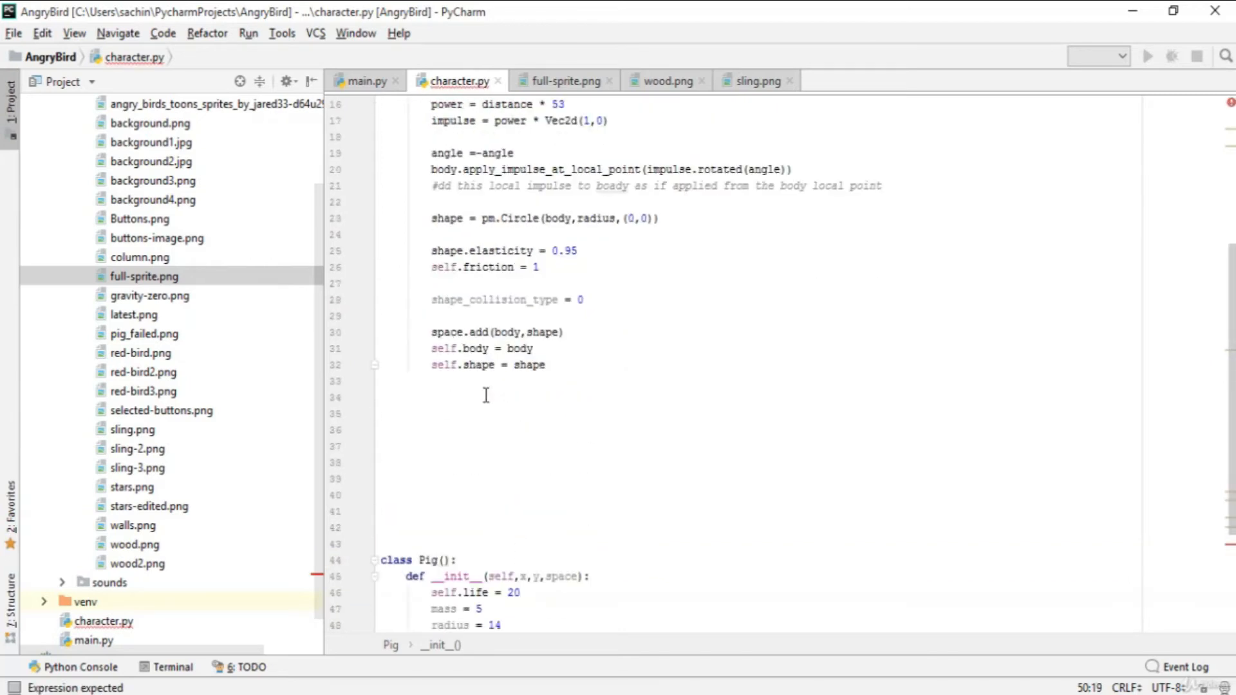
pyautogui.write('inertia = pm')
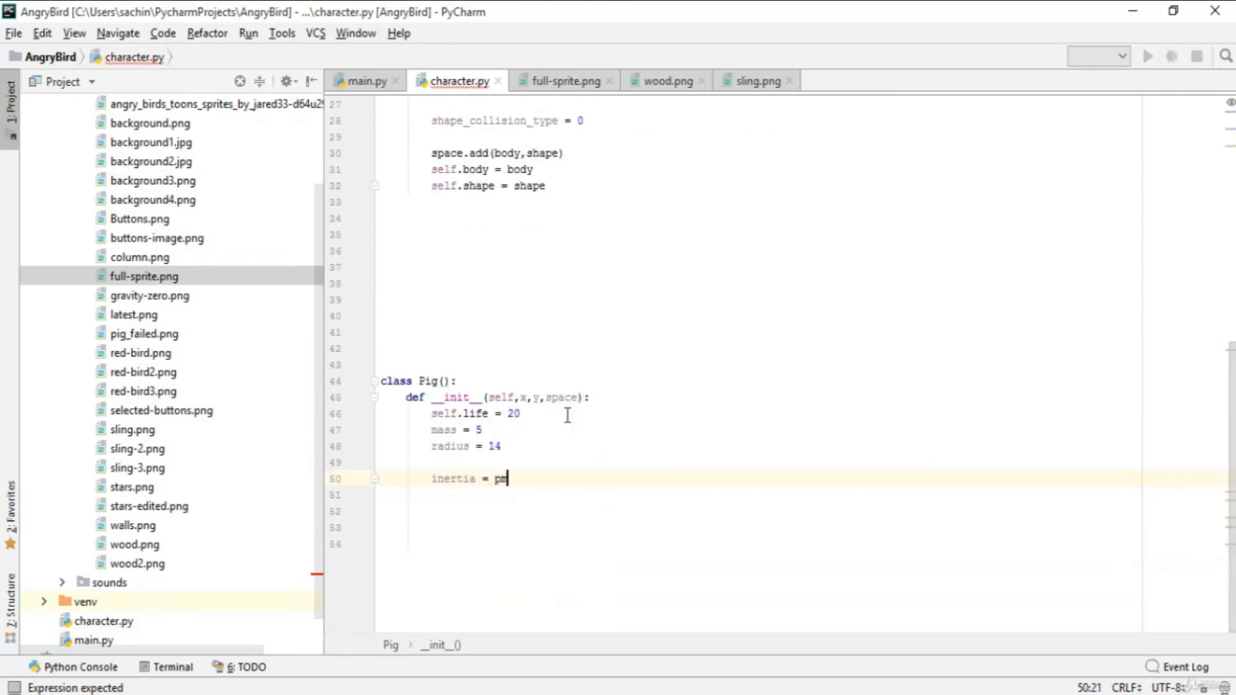
pyautogui.write('m')
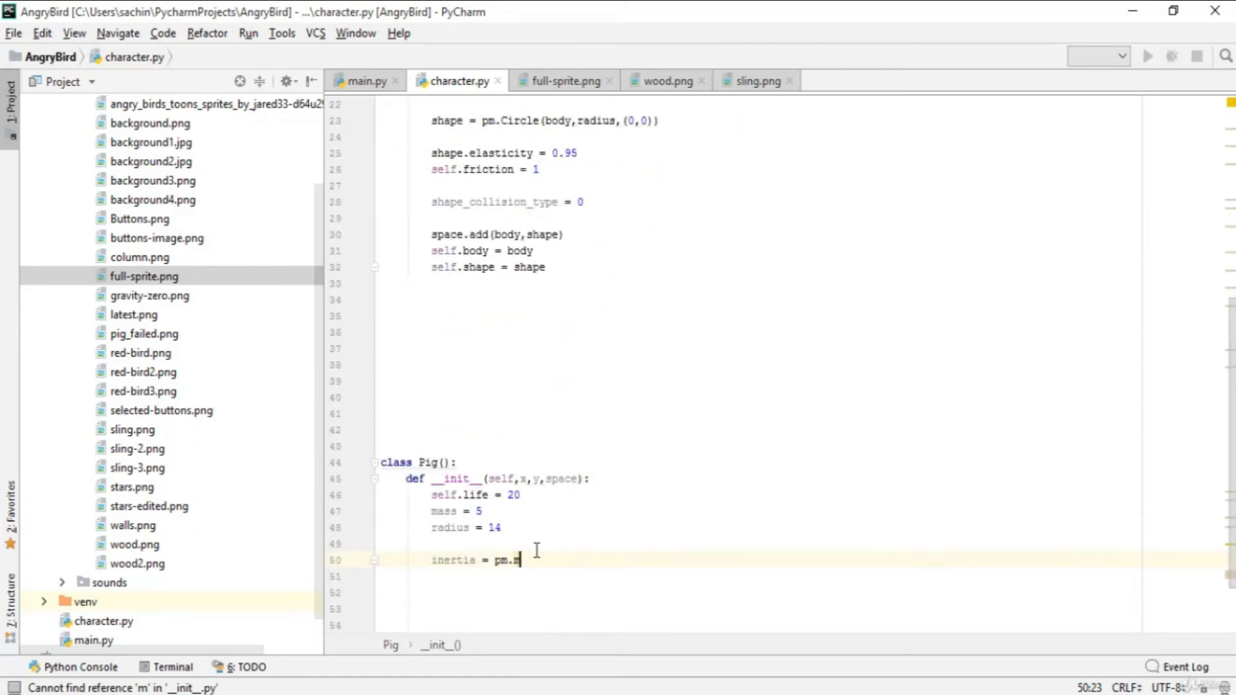
pyautogui.write('m')
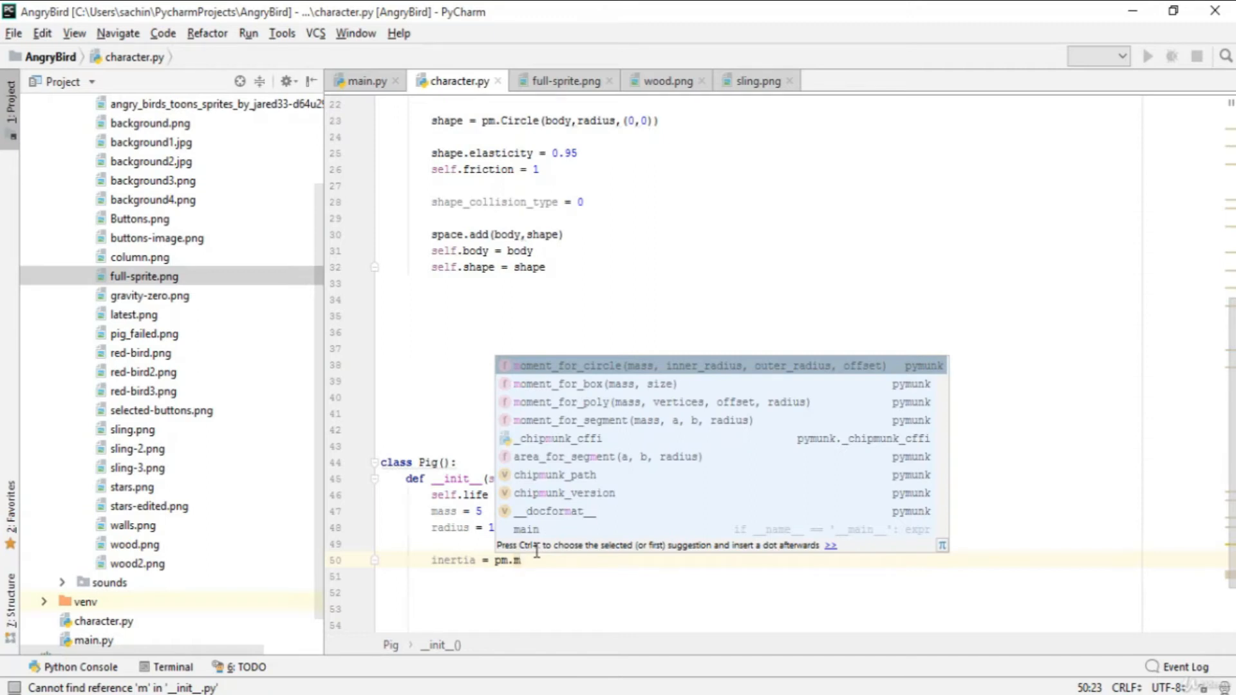
pyautogui.click(573, 364)
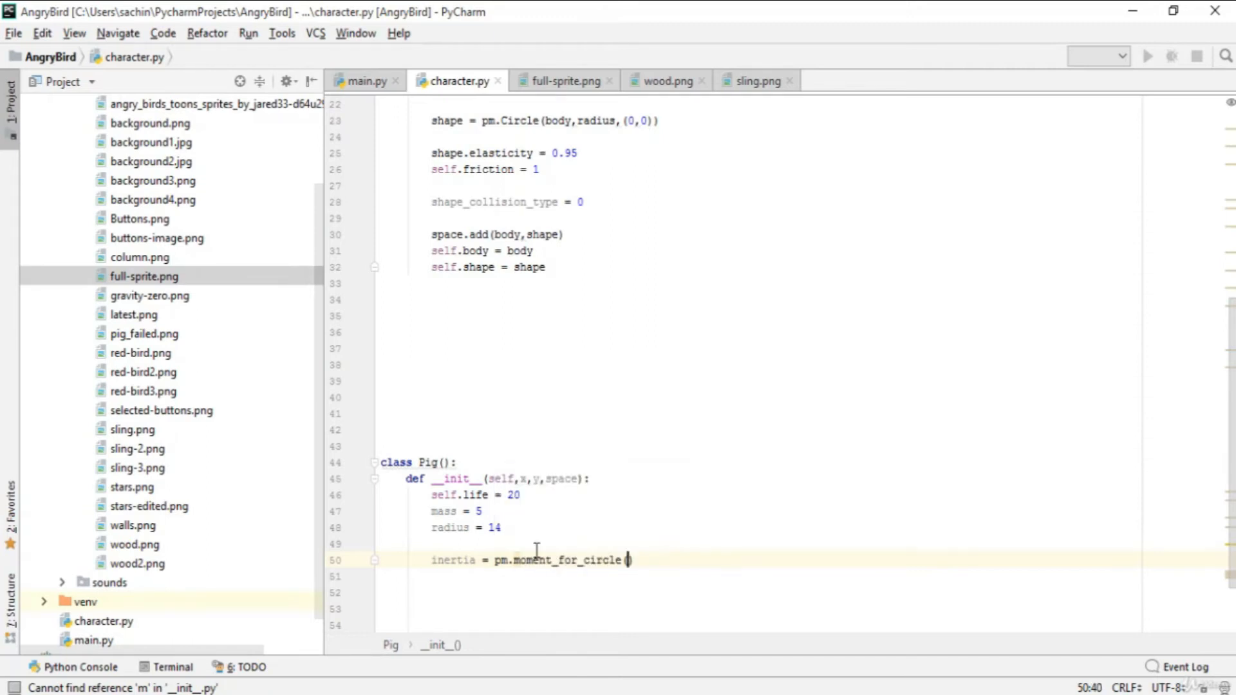
# Step: Fill in the arguments mass, 0, radius, (0,0) and move to a fresh line below
pyautogui.write('mass,')
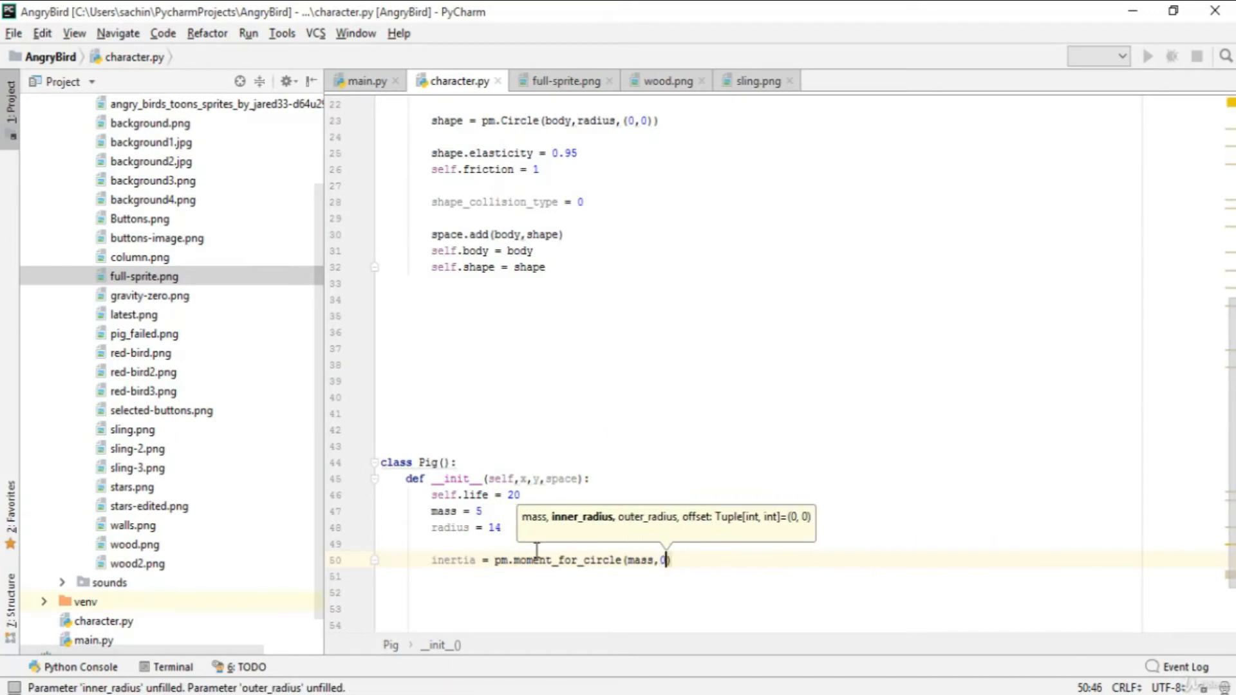
pyautogui.write('0,')
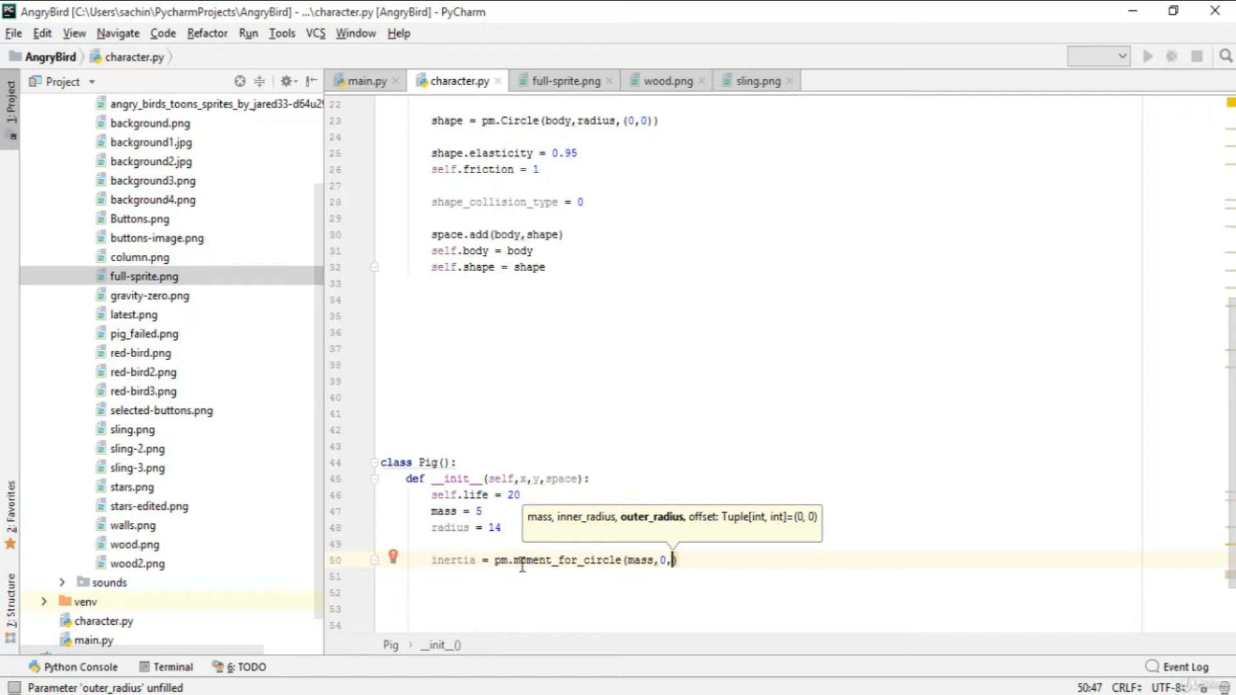
pyautogui.moveTo(649, 597)
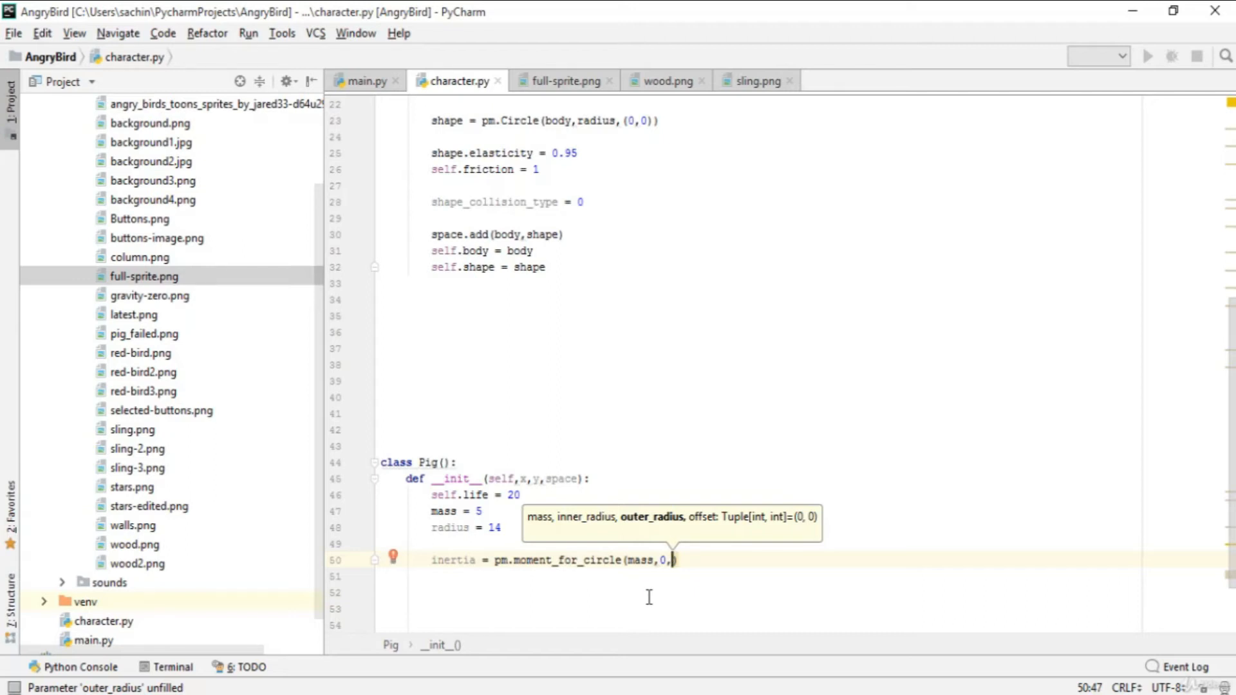
pyautogui.write('radius')
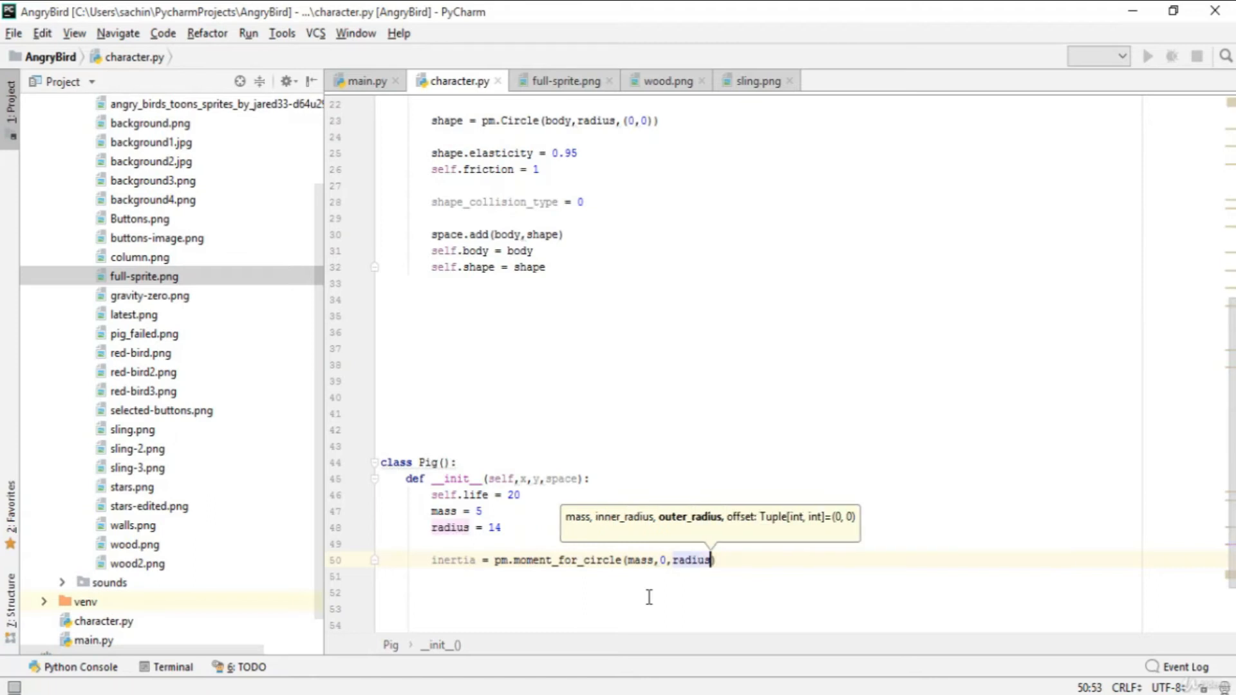
pyautogui.write(',')
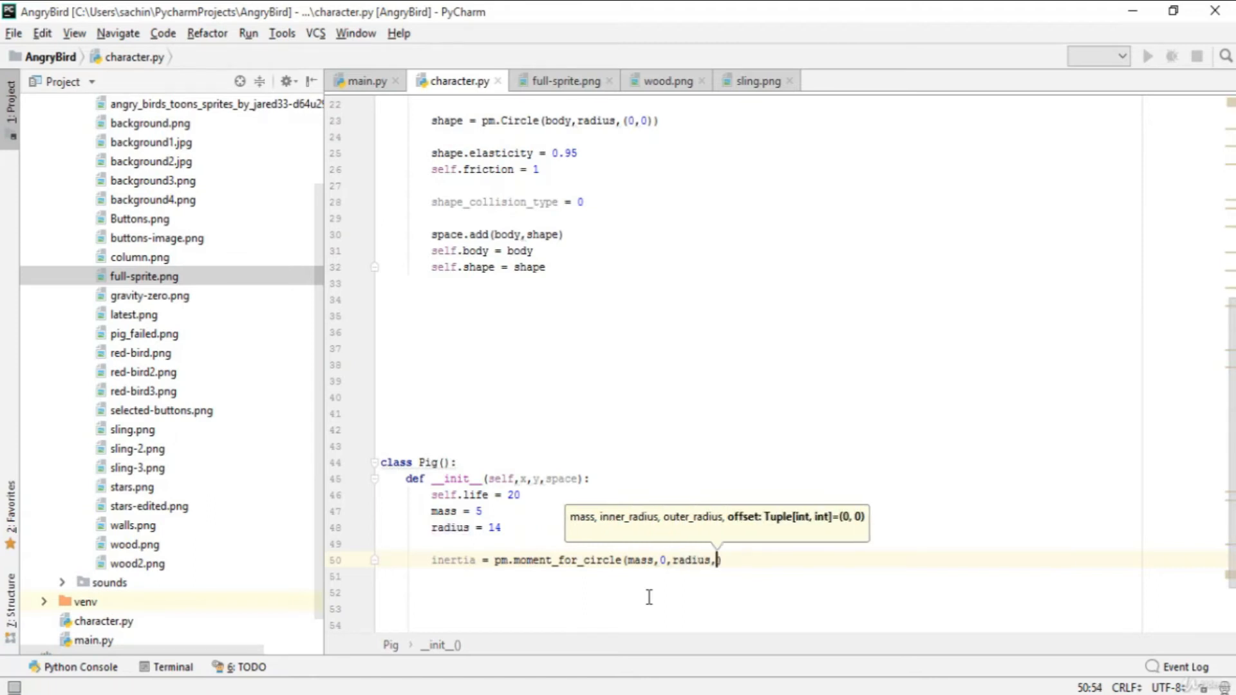
pyautogui.write('(0,')
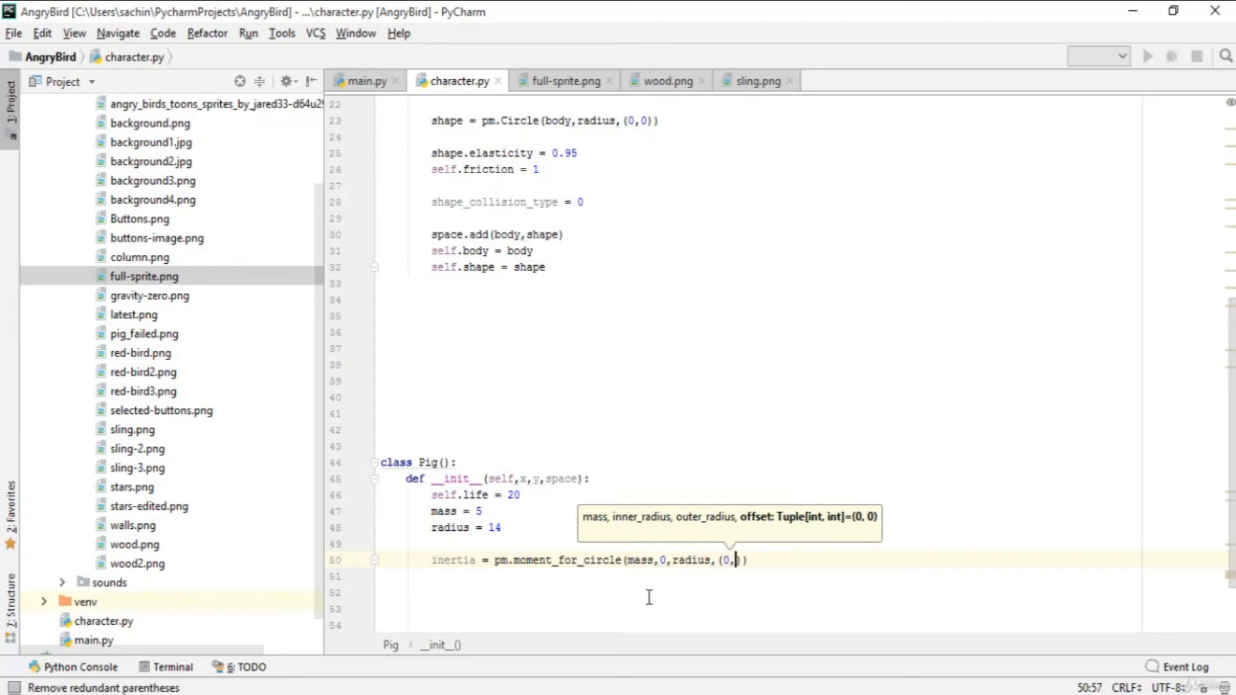
pyautogui.write('0)')
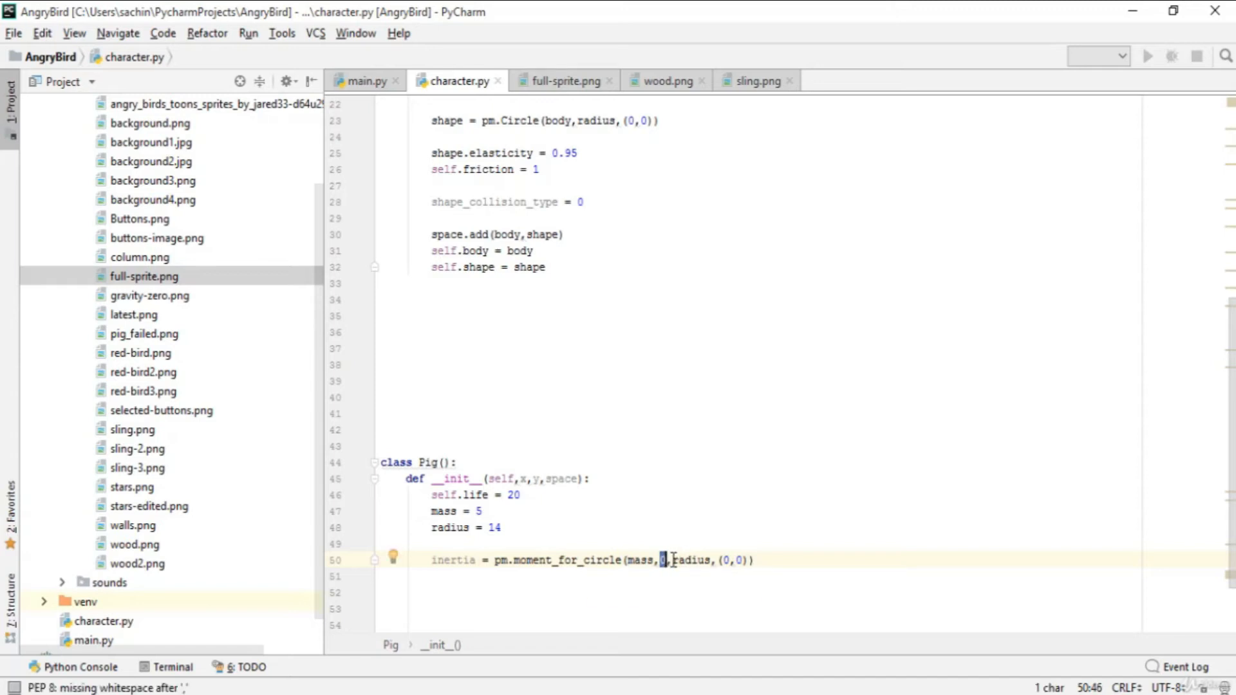
pyautogui.click(753, 560)
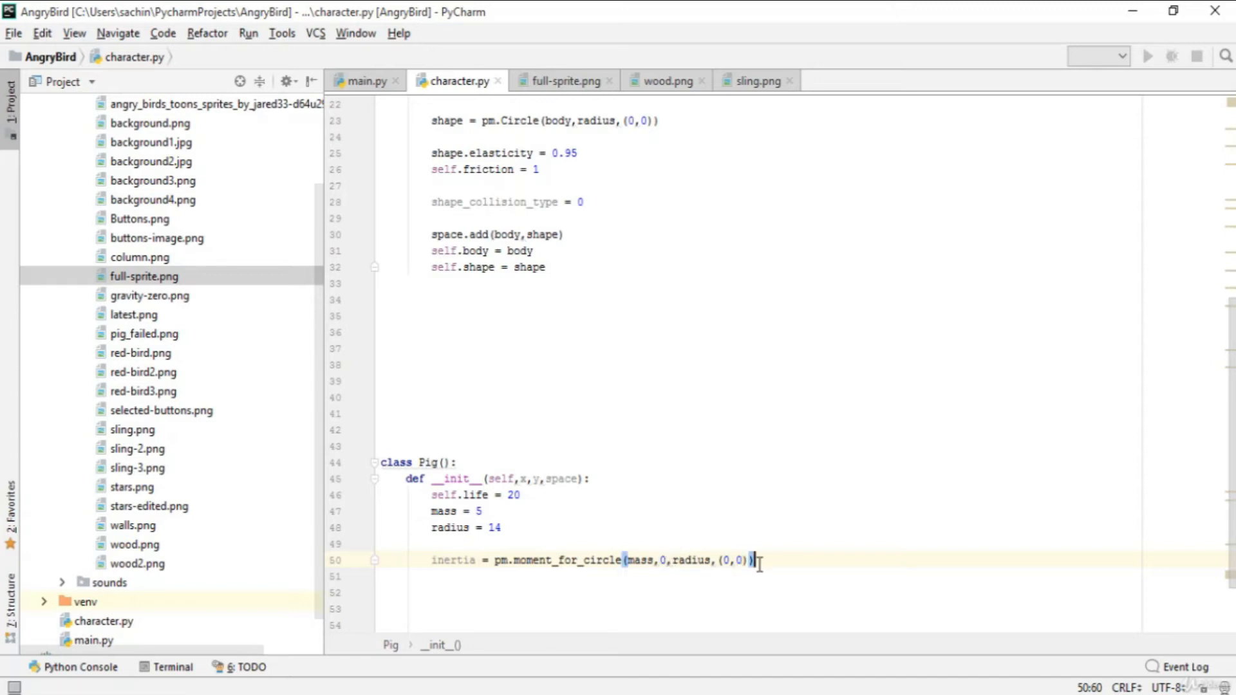
pyautogui.moveTo(623, 500)
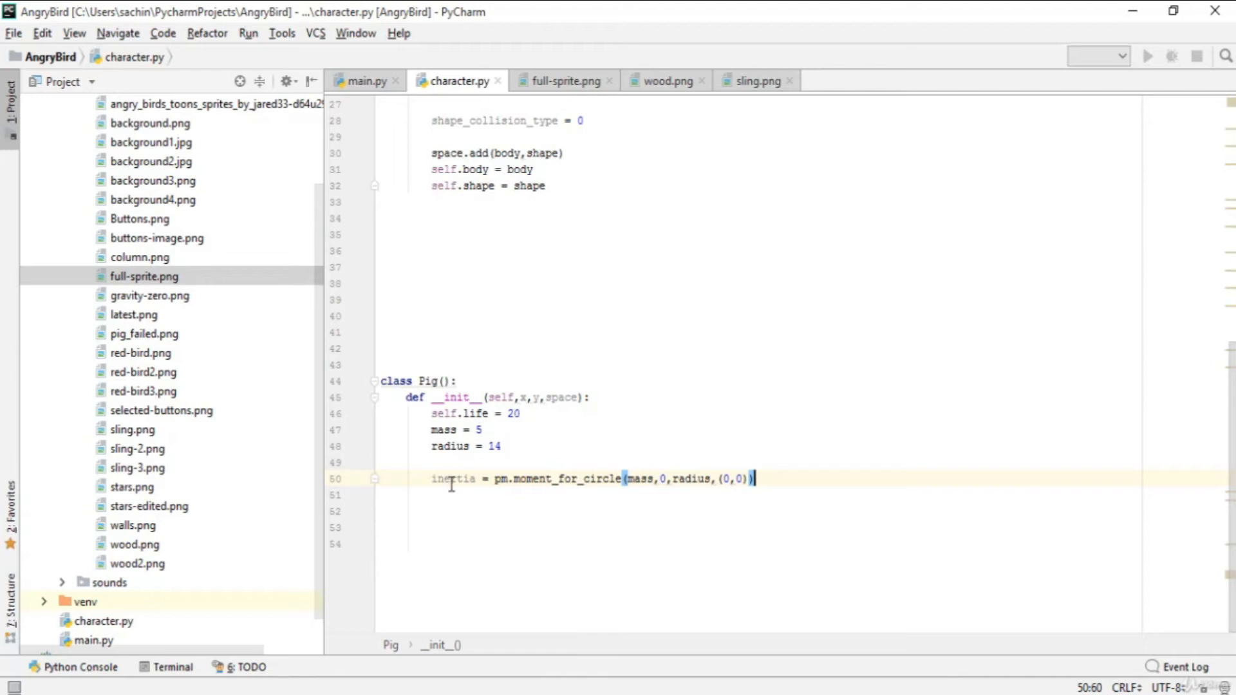
pyautogui.press('Enter')
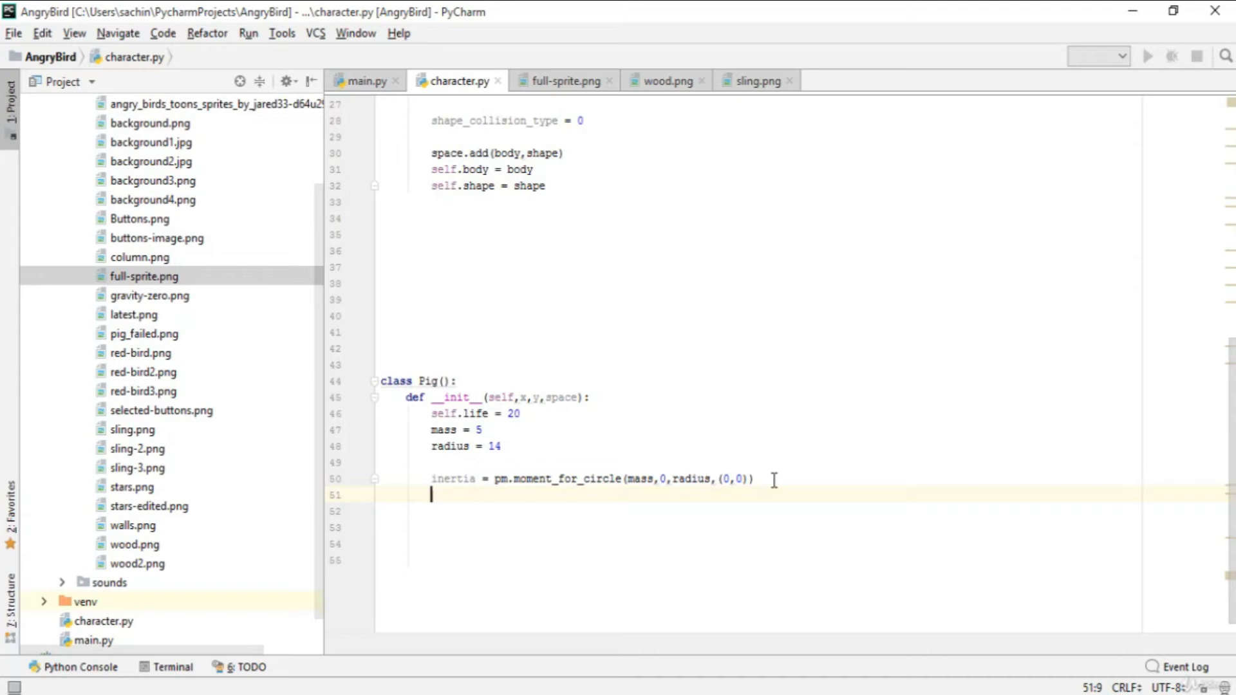
# Step: Add body = pm.Body(mass, inertia) to the Pig constructor
pyautogui.write('body.')
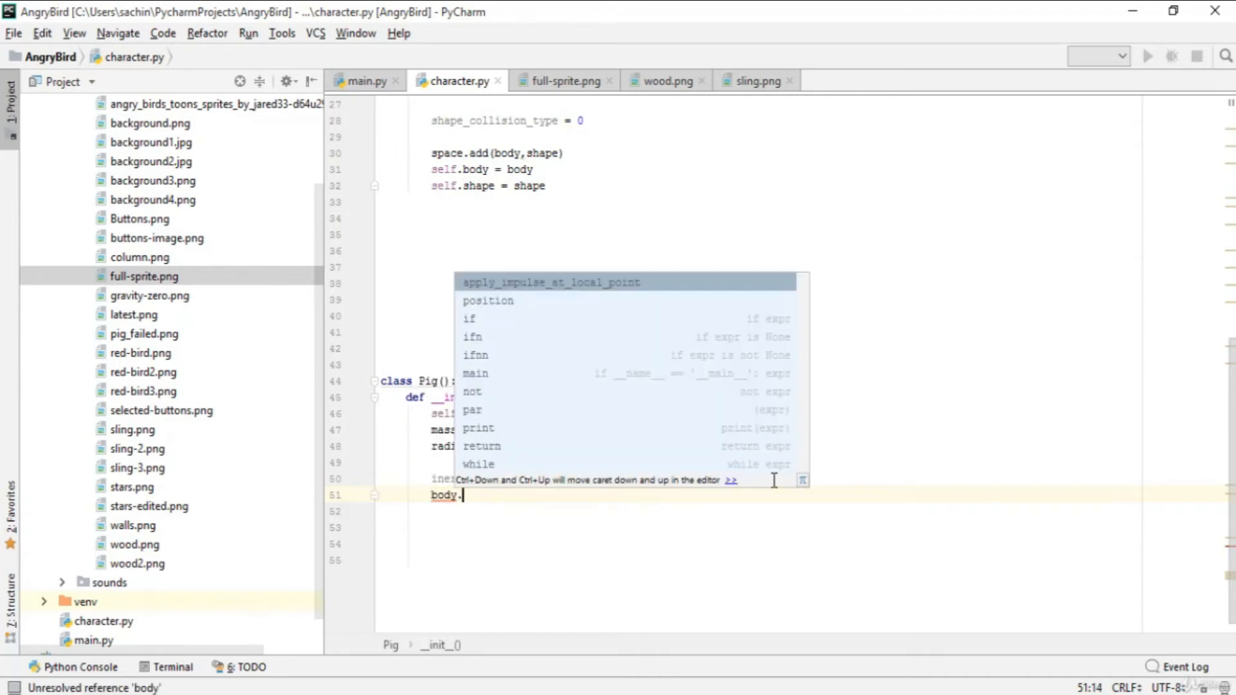
pyautogui.write('pm.Bo')
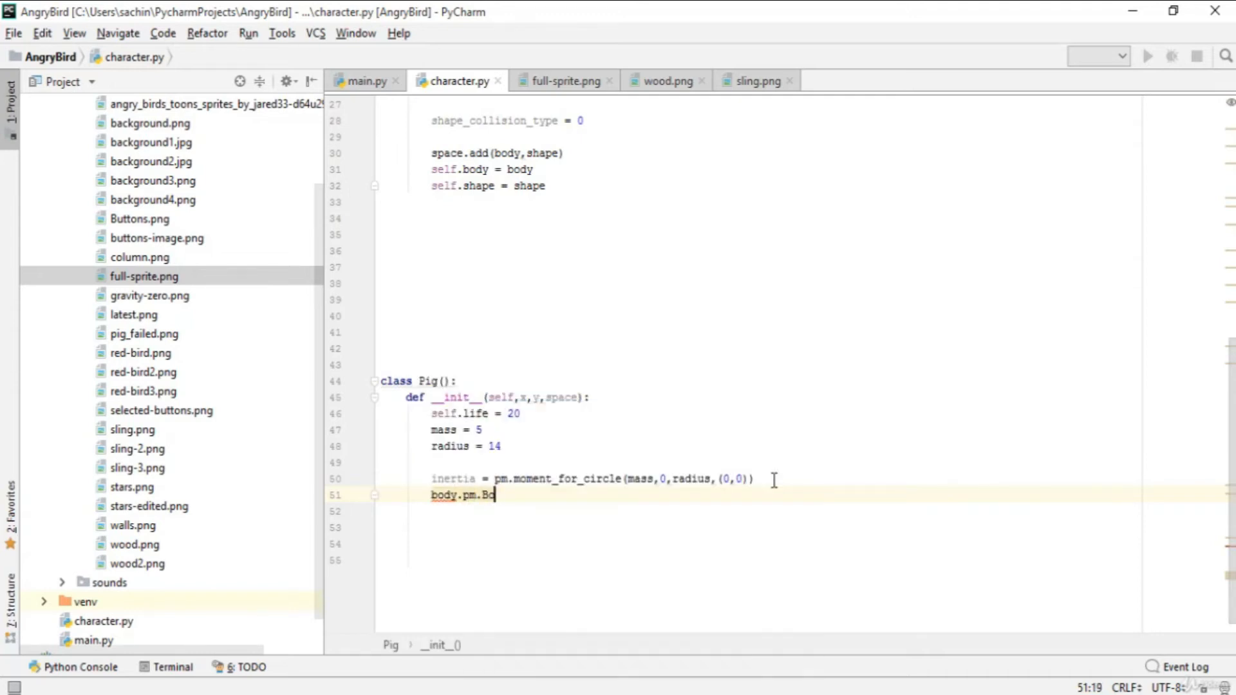
pyautogui.write('dy(')
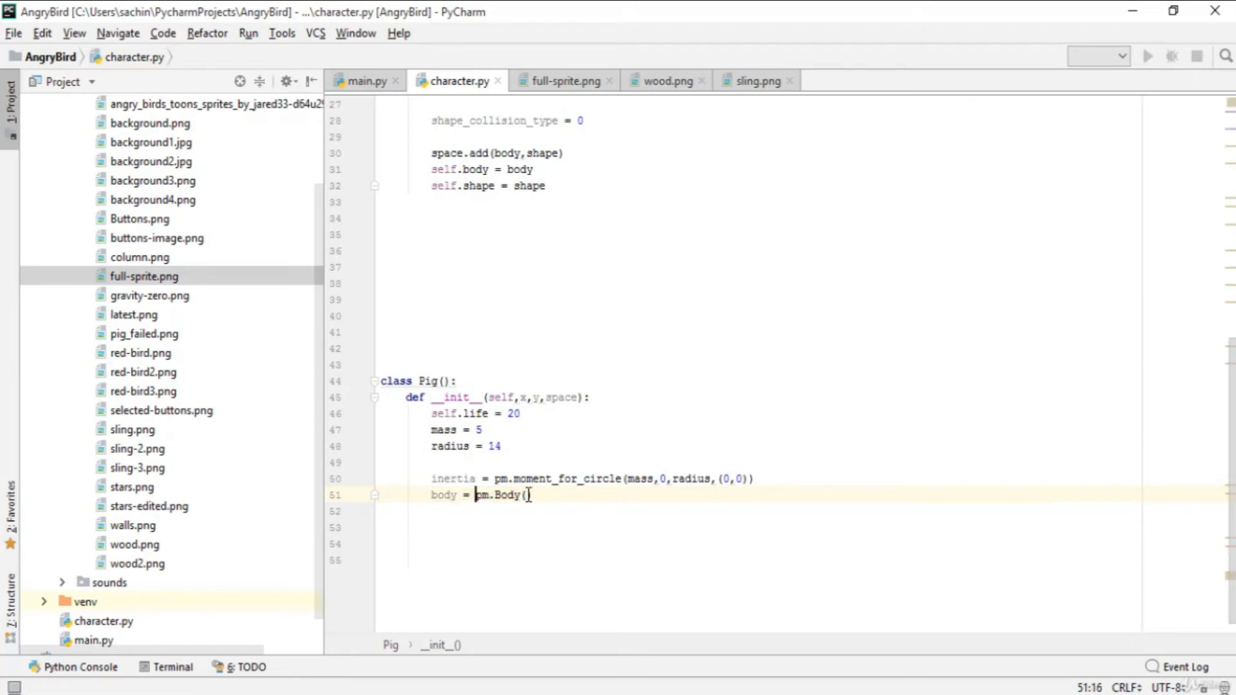
pyautogui.write('mass,')
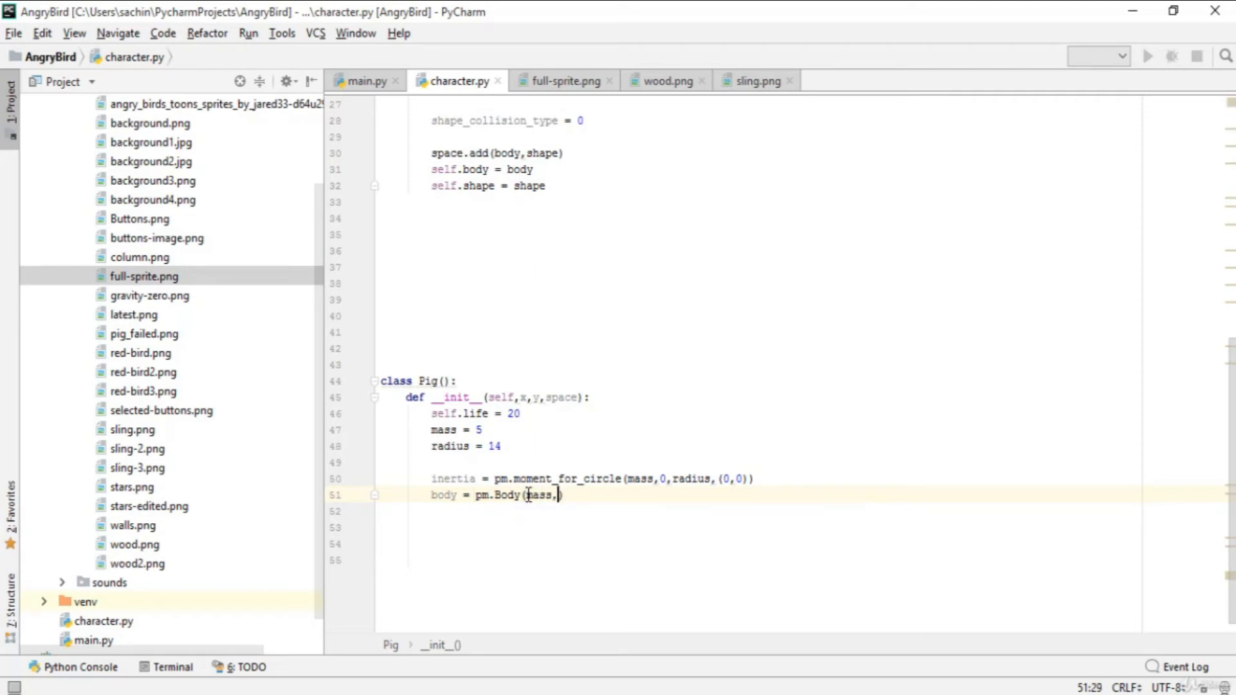
pyautogui.write('inertia)')
pyautogui.click(757, 511)
pyautogui.write('shape =')
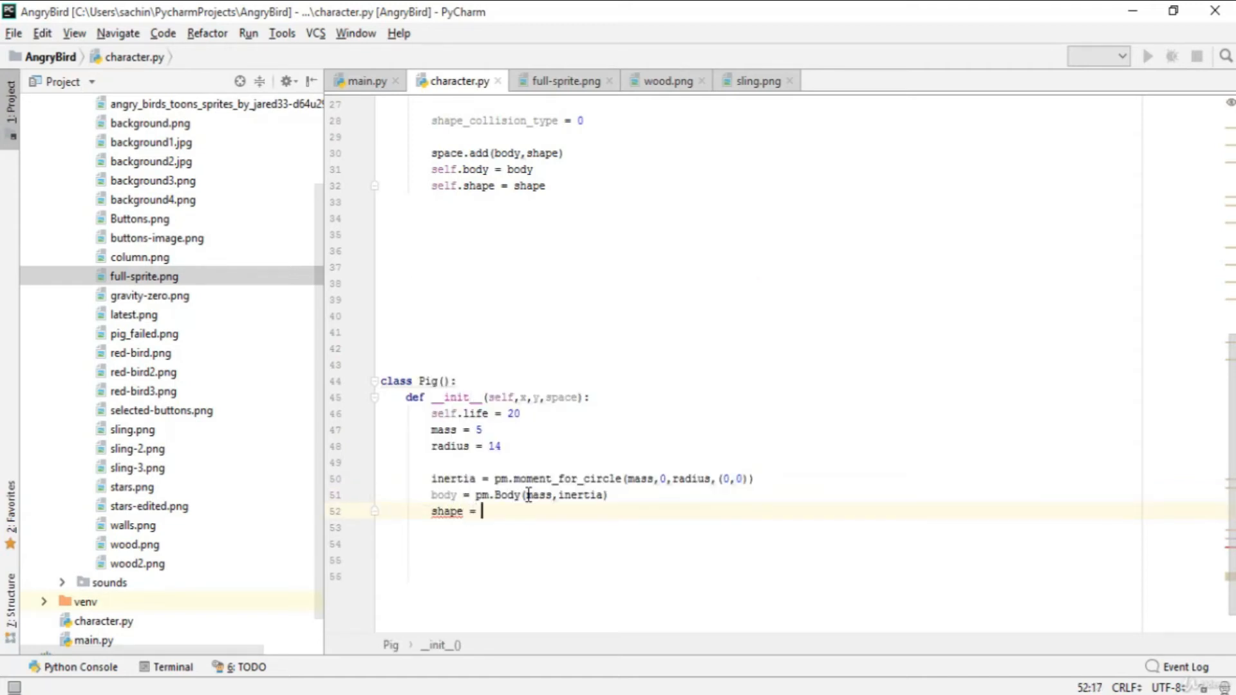
# Step: Begin the shape line pm.Circle(body, radius, reworking its arguments
pyautogui.write('pm.Circle')
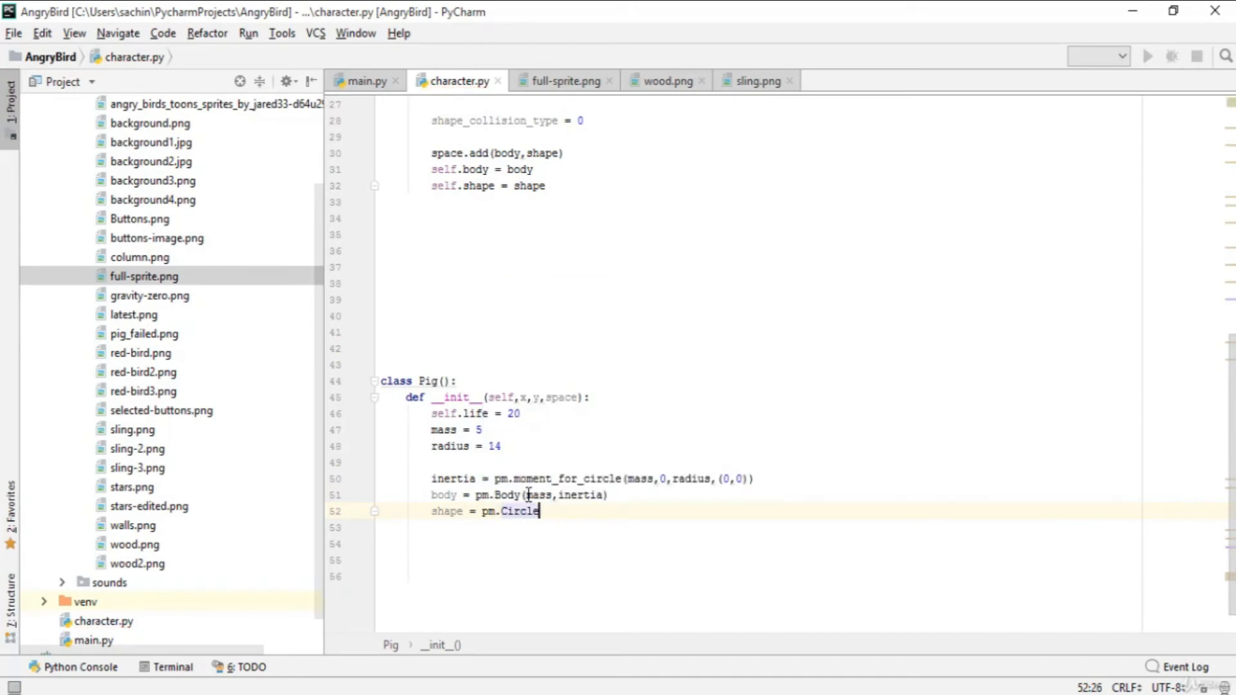
pyautogui.write('(body,r)')
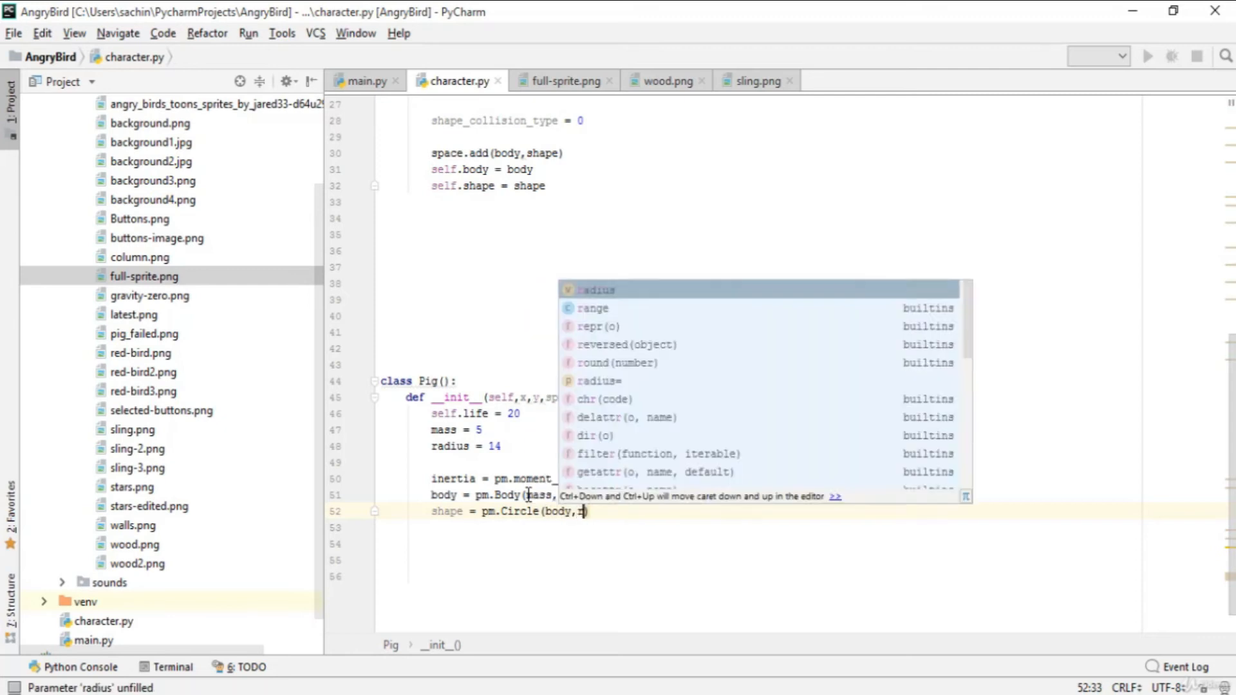
pyautogui.write('adius,')
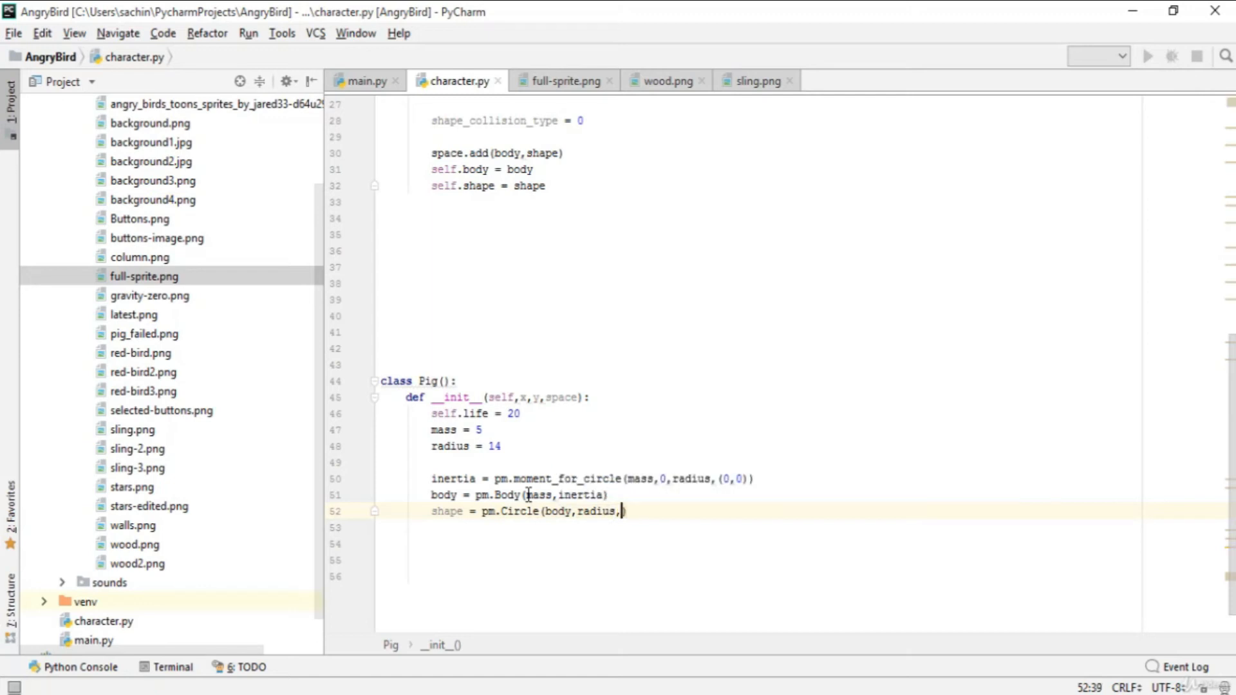
pyautogui.press('BackSpace')
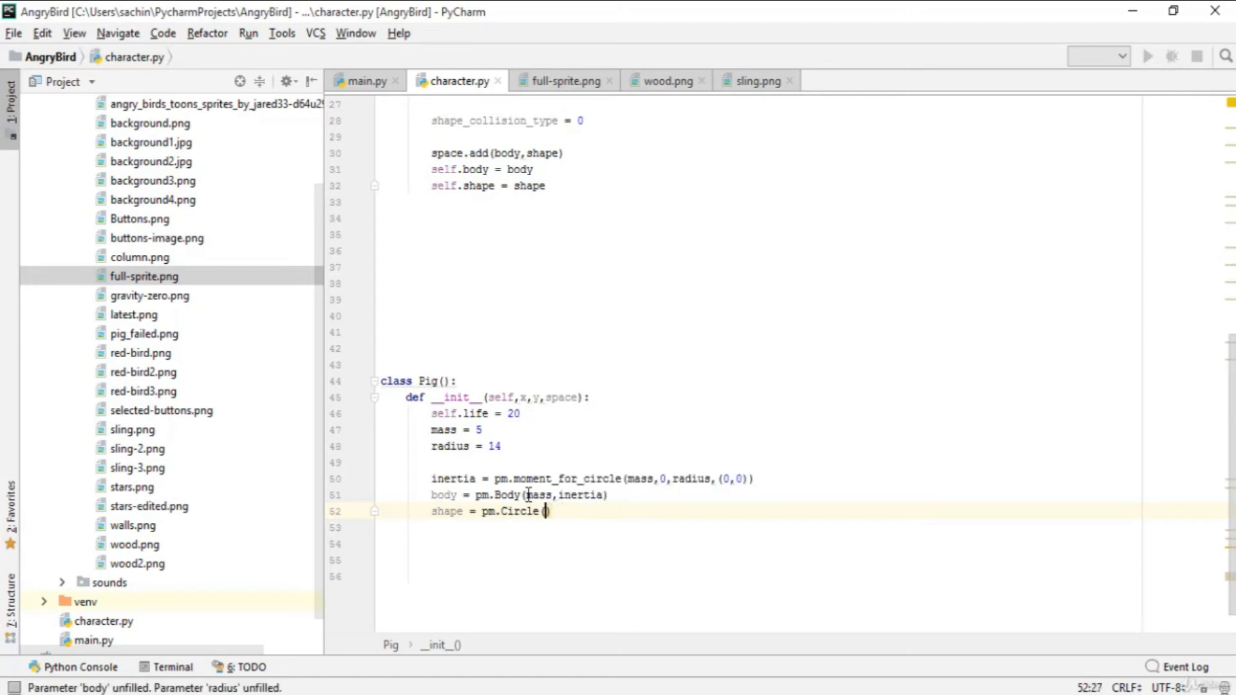
pyautogui.write('radius')
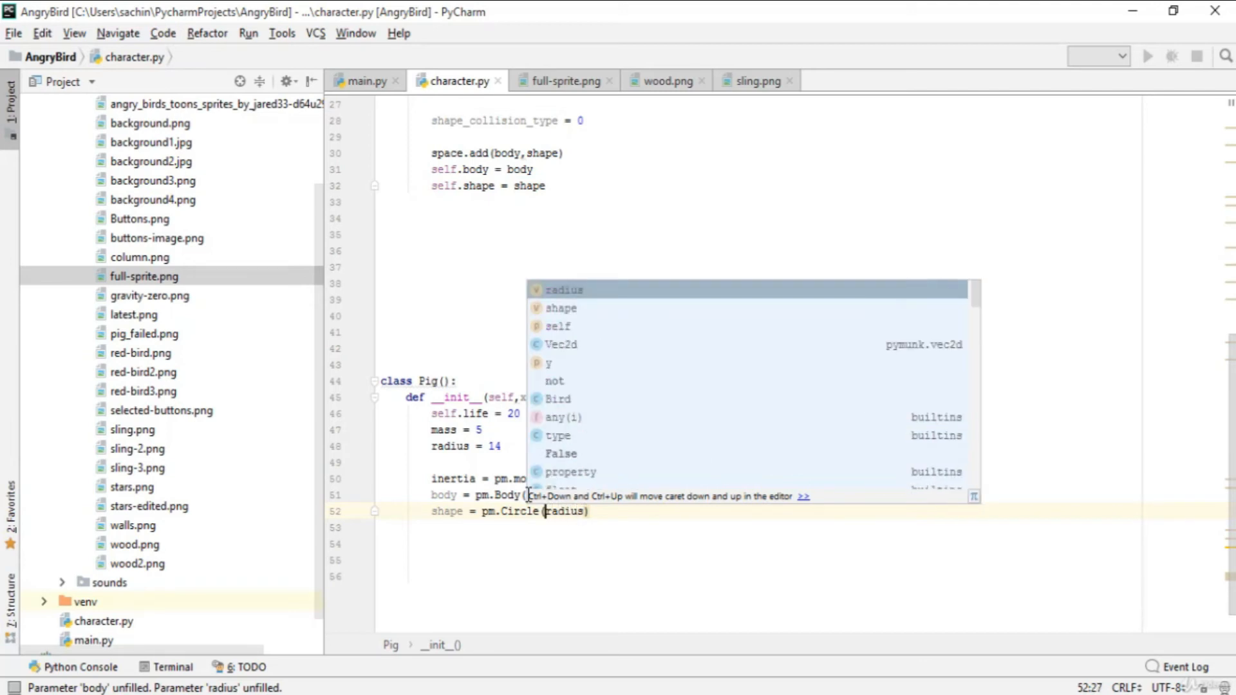
pyautogui.write('body')
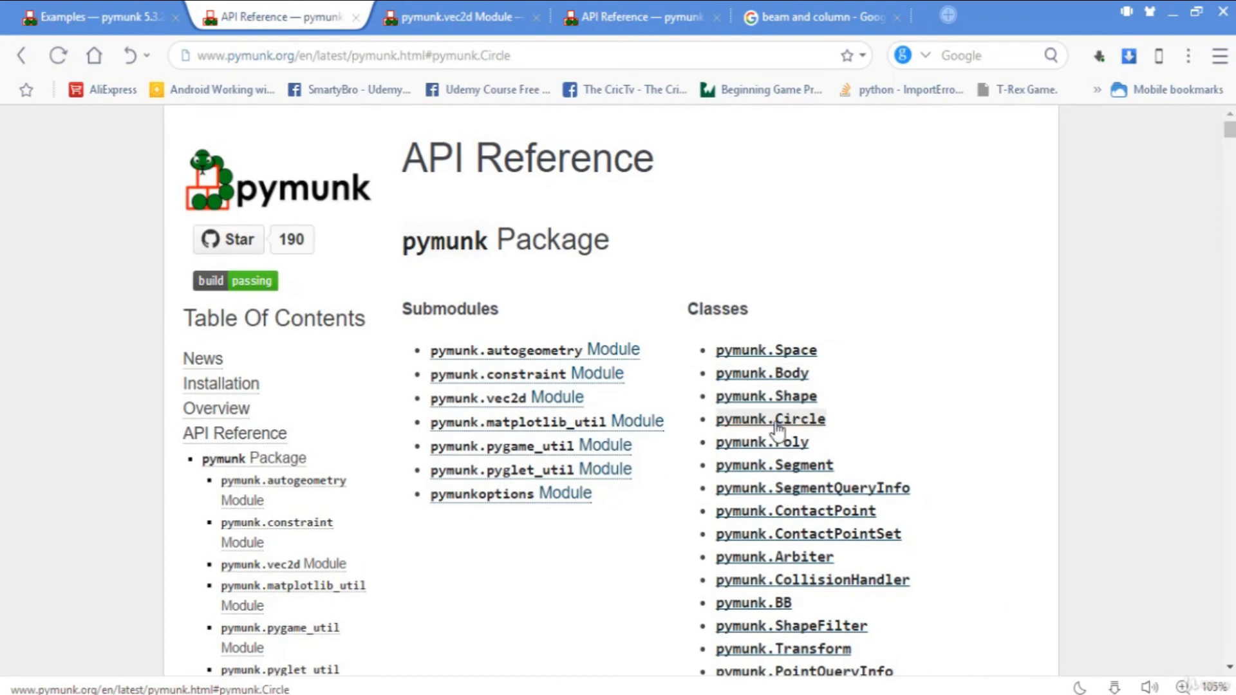
# Step: Look up pymunk.Circle's __init__ in the docs and highlight the body parameter description
pyautogui.click(770, 419)
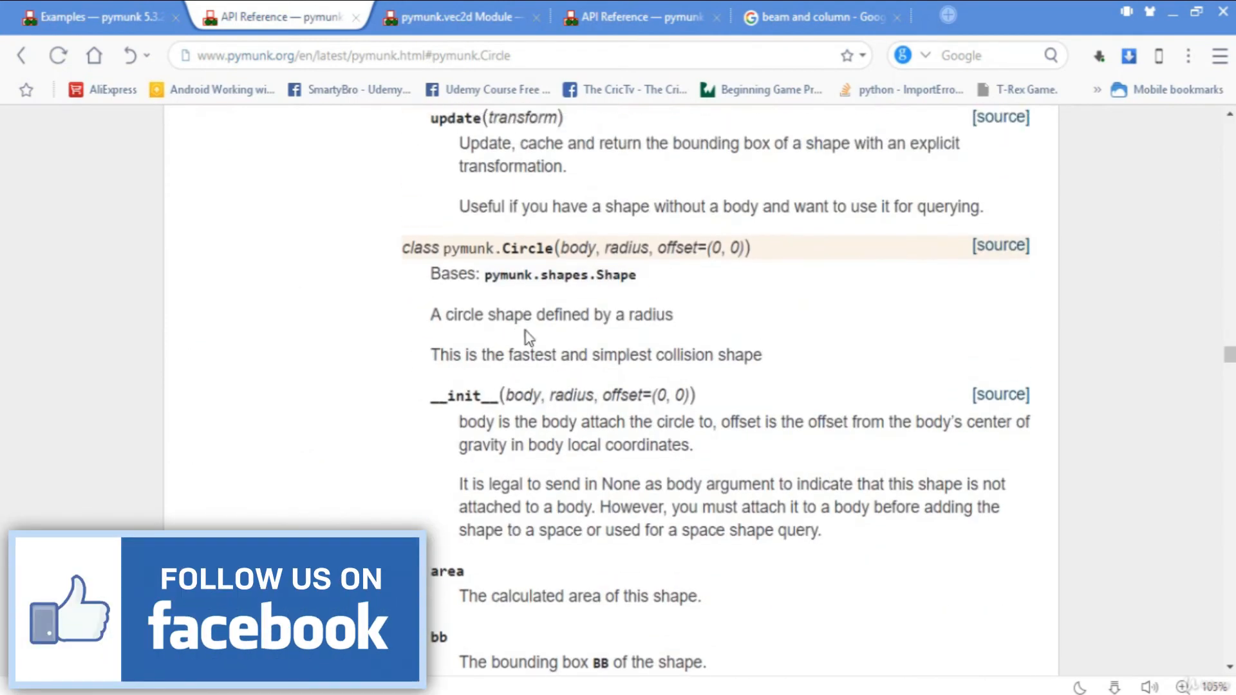
pyautogui.scroll(-3)
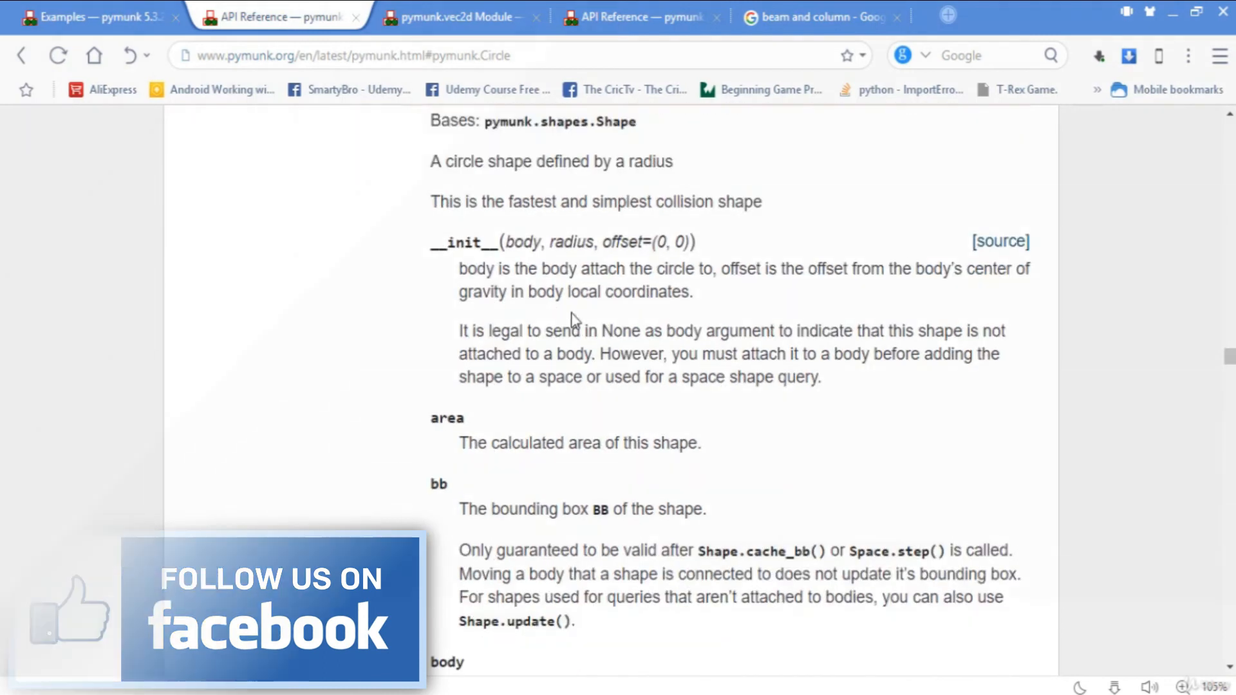
pyautogui.moveTo(542, 268); pyautogui.dragTo(673, 267)
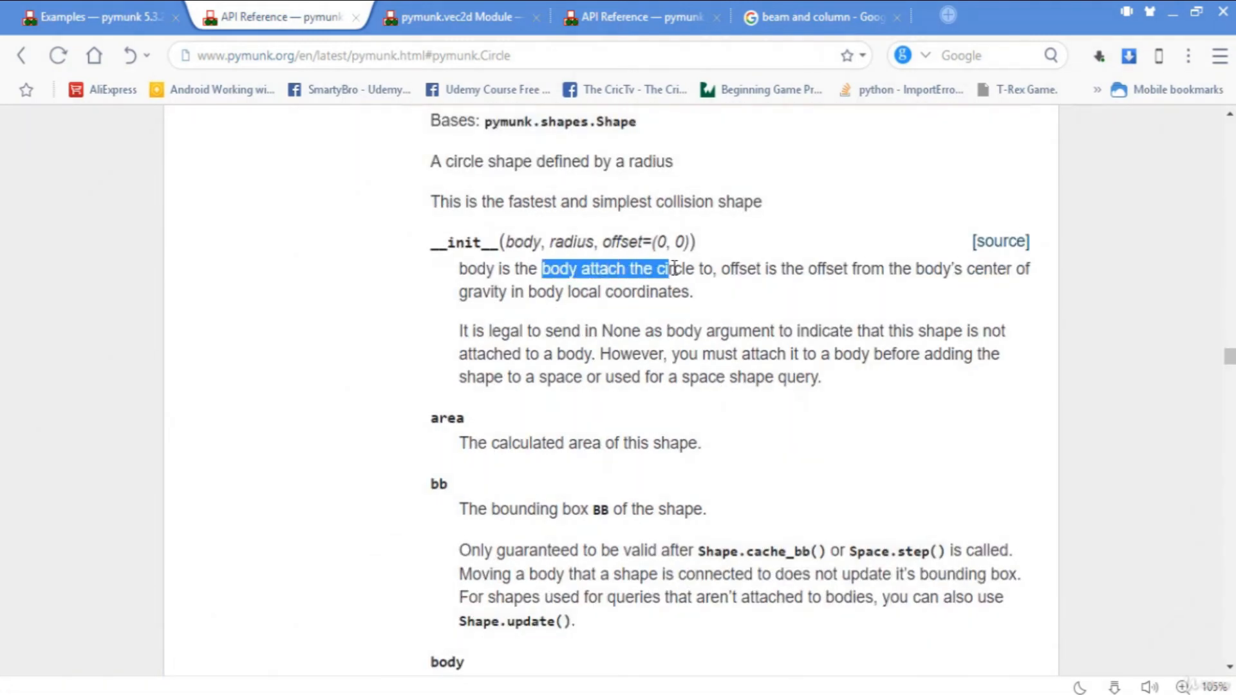
pyautogui.click(719, 267)
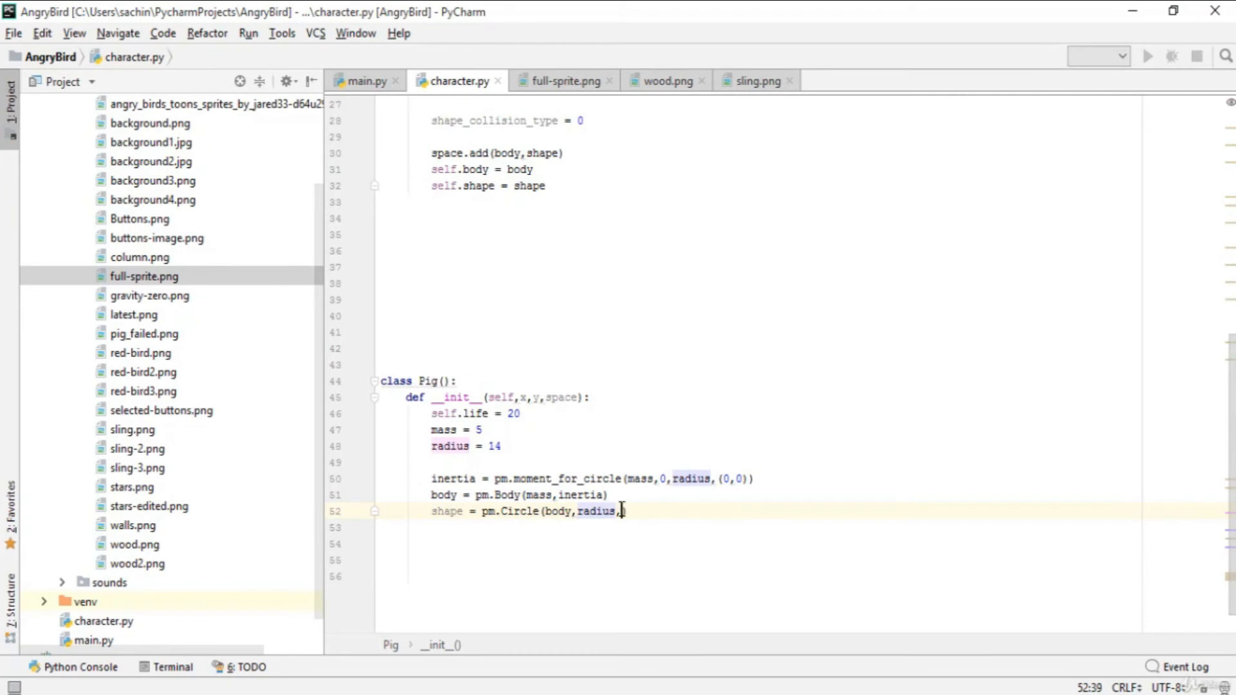
# Step: Close pm.Circle with offset (0,0) and set shape.elasticity = 0.95 and shape.friction = 1
pyautogui.write('(0,0')
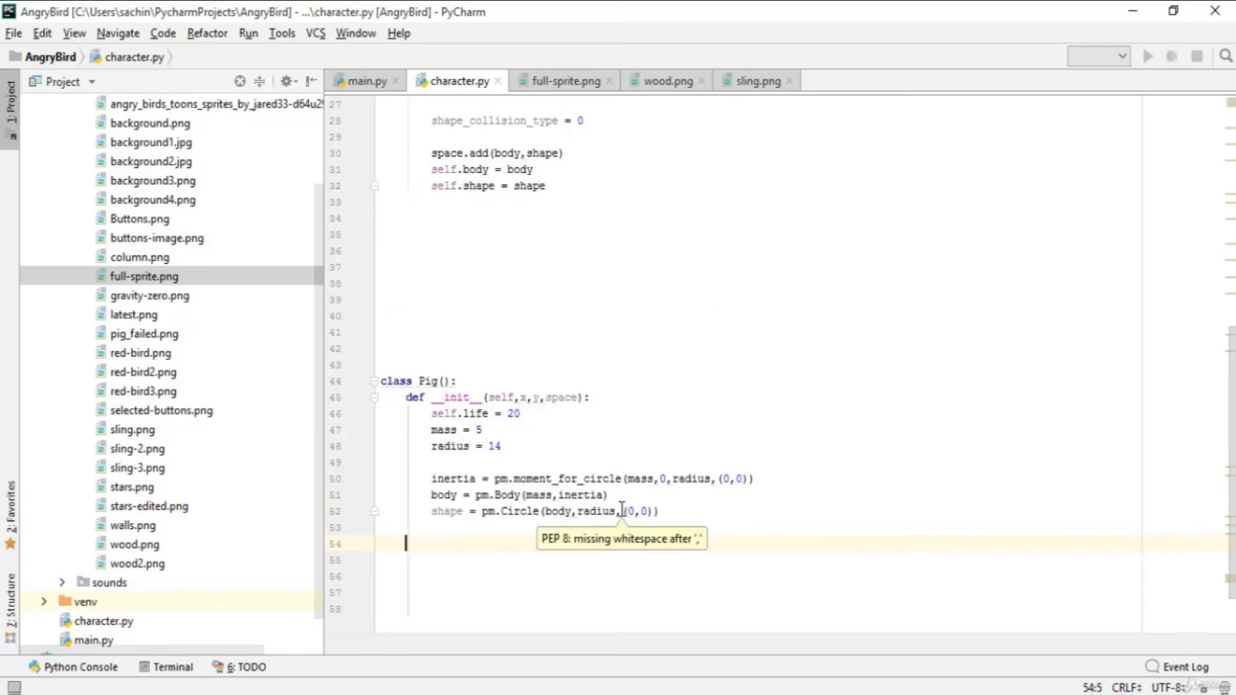
pyautogui.write('shape.elasticity = 0.95')
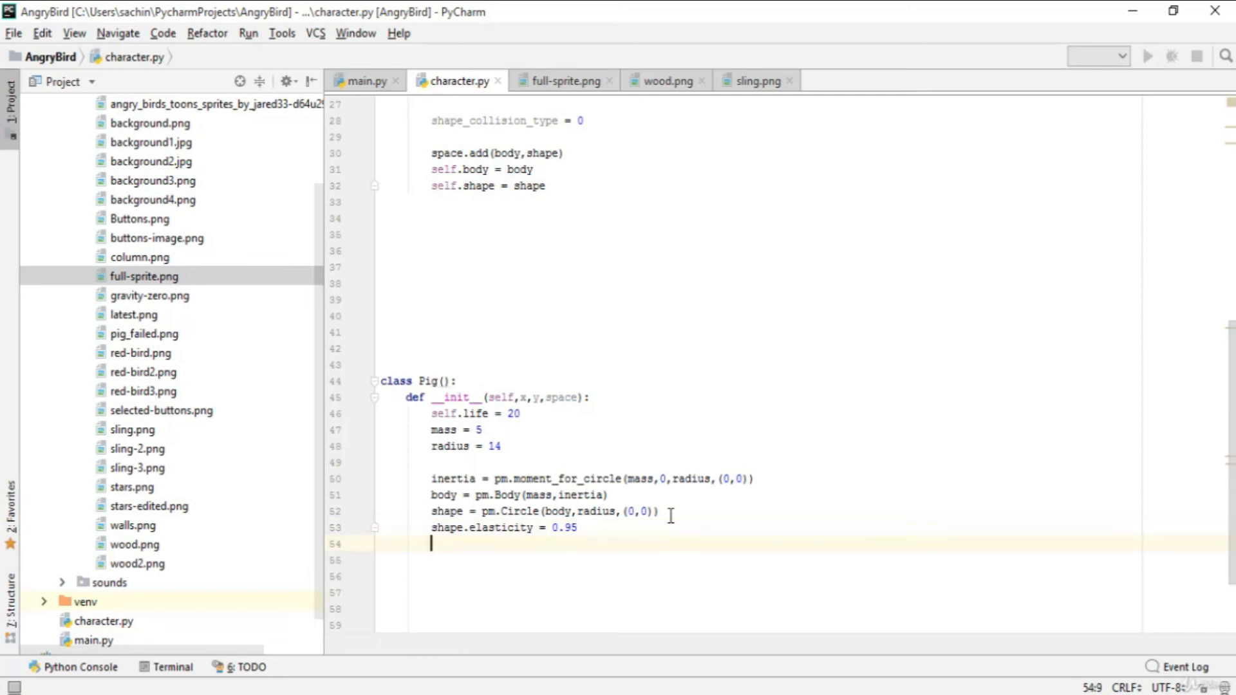
pyautogui.write('shape')
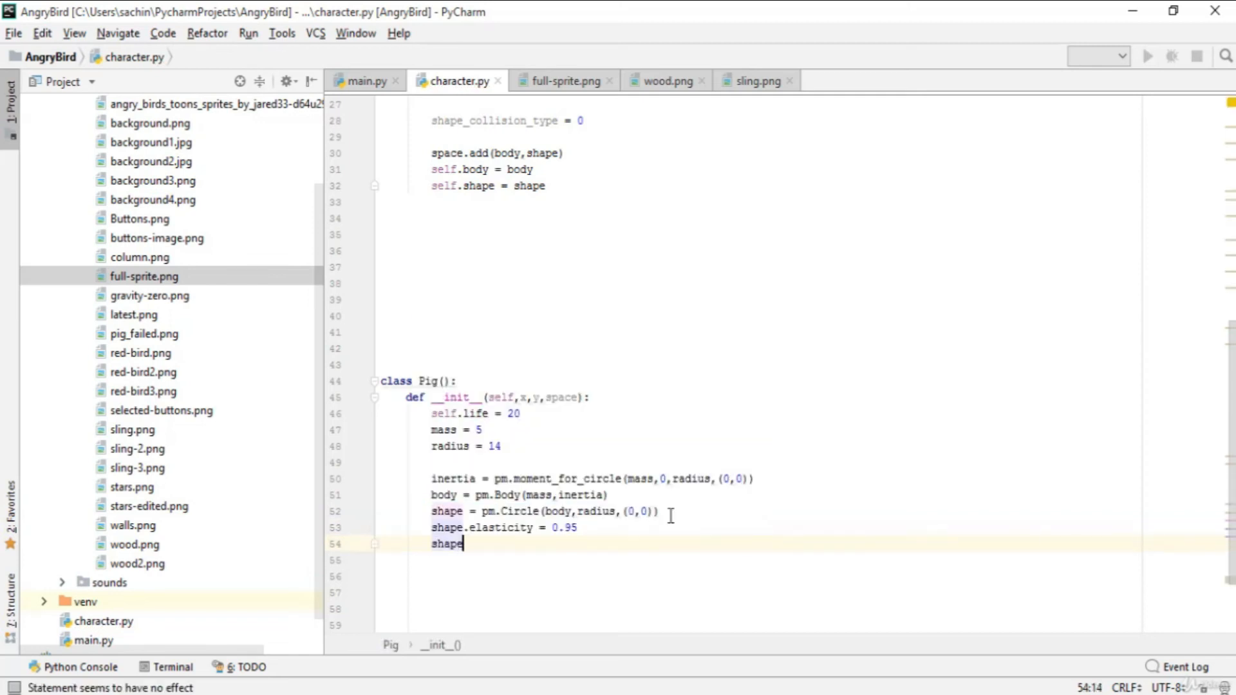
pyautogui.write('.friction')
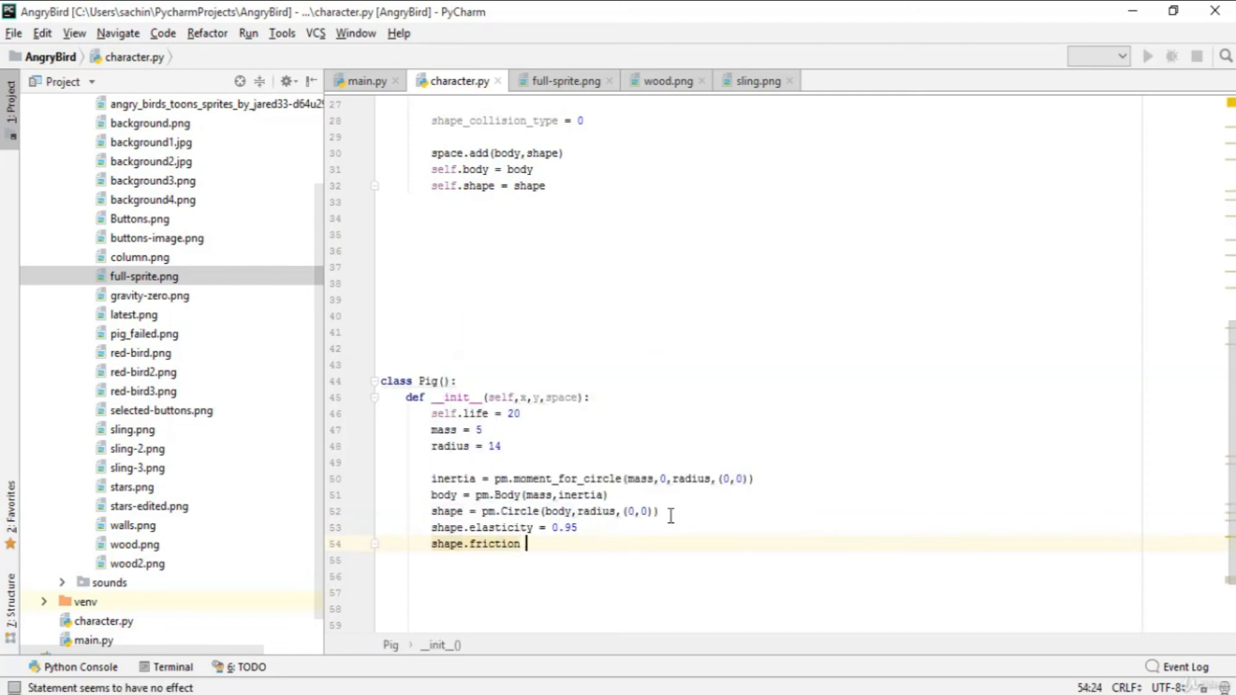
pyautogui.write('= 1')
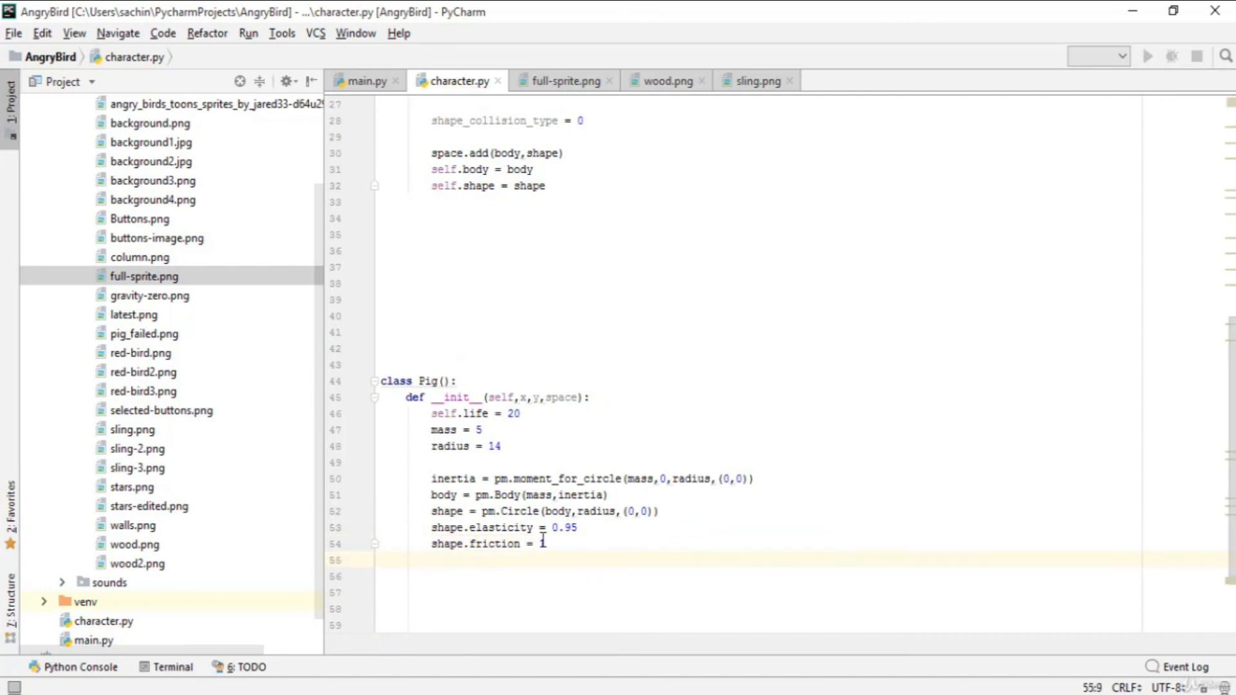
pyautogui.press('enter')
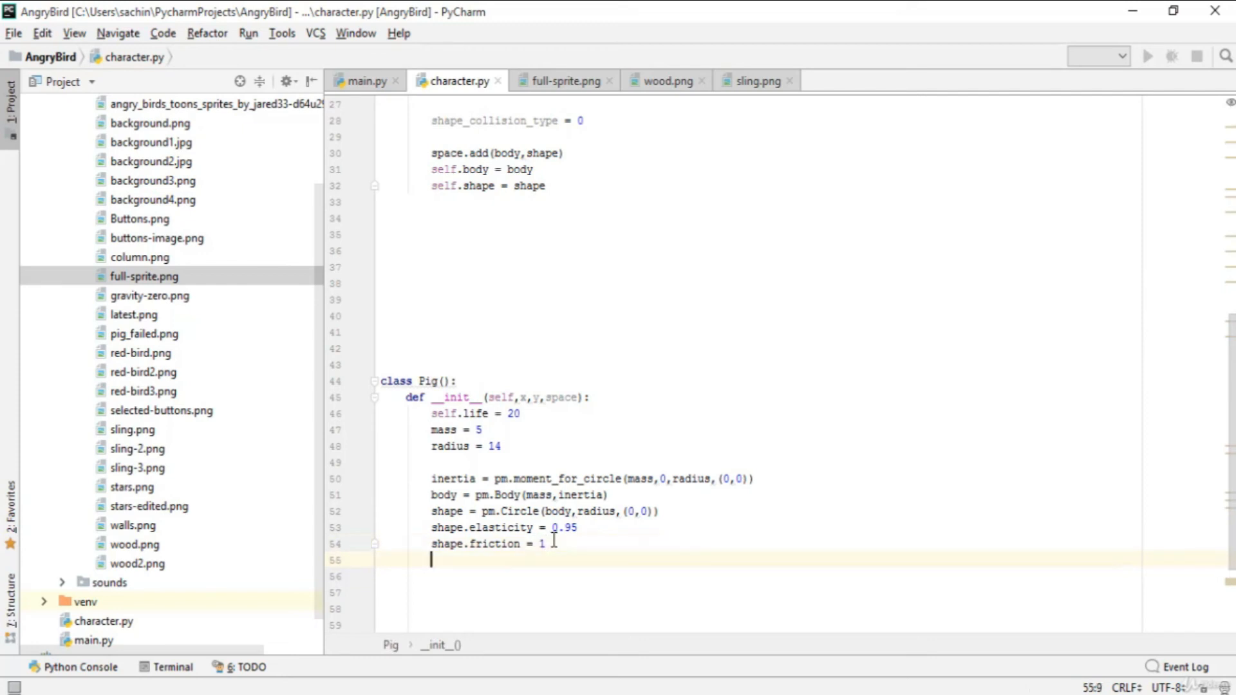
pyautogui.write('shape.')
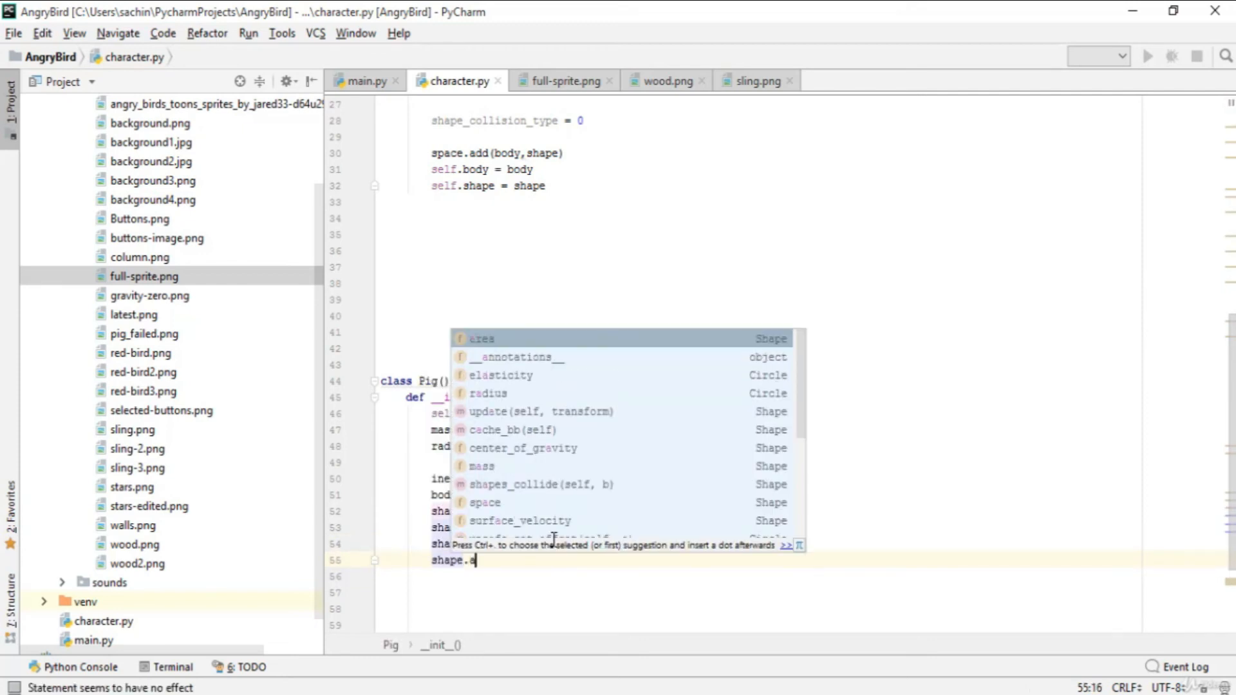
# Step: Add shape.add(body, shape) and start the self.body assignment
pyautogui.write('add(')
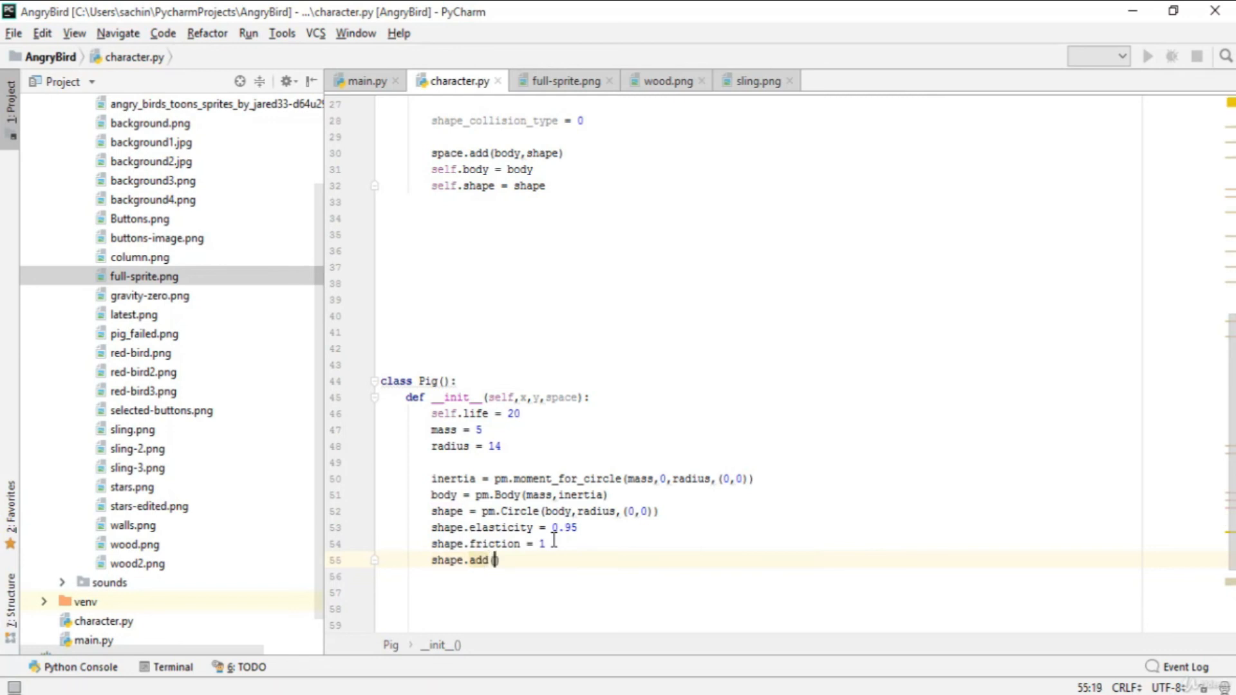
pyautogui.write('body')
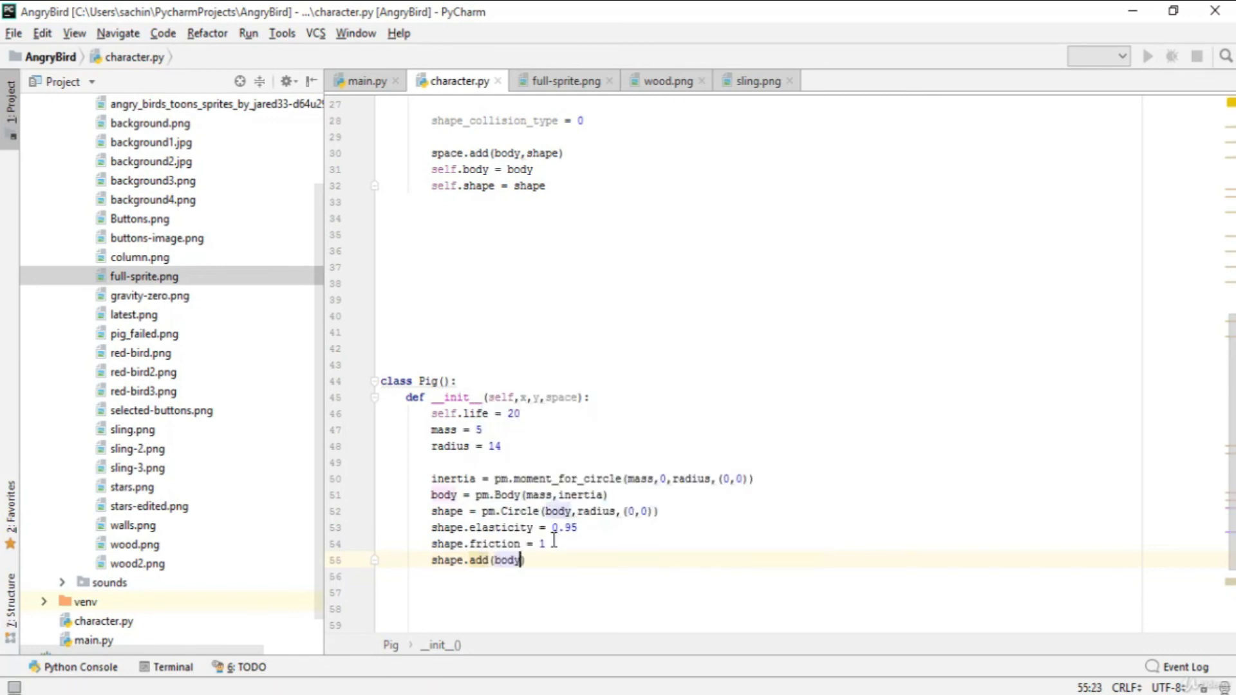
pyautogui.write(',shape')
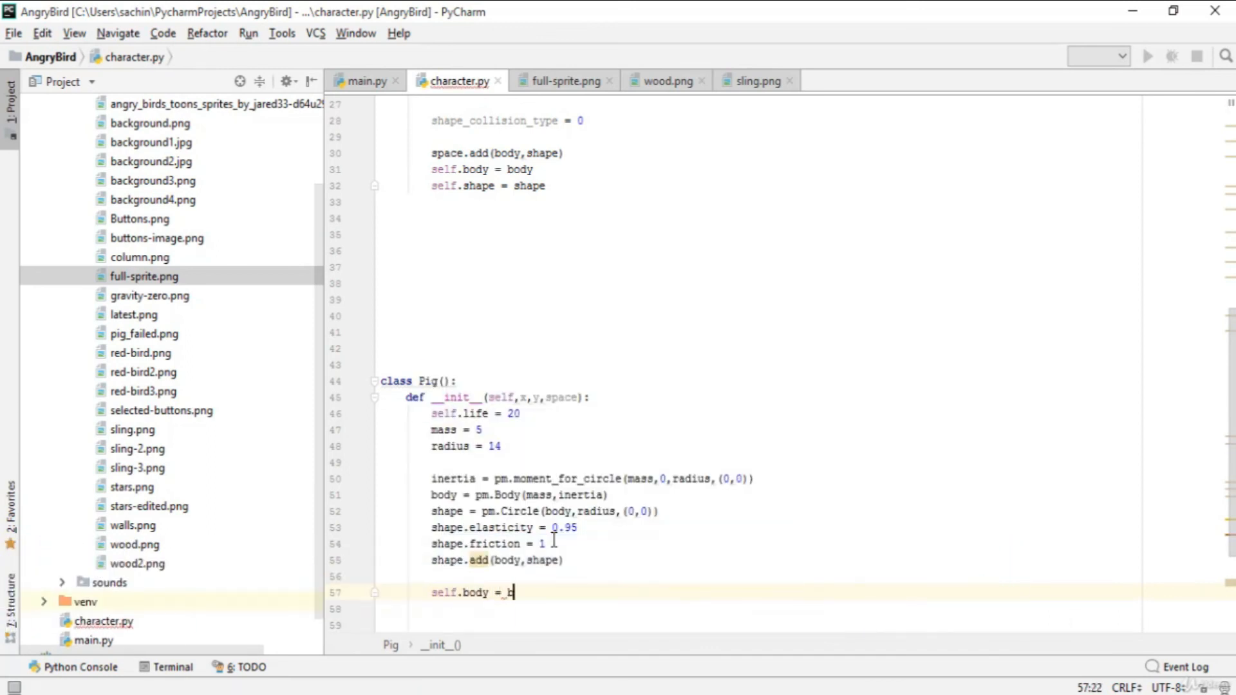
pyautogui.write('sel')
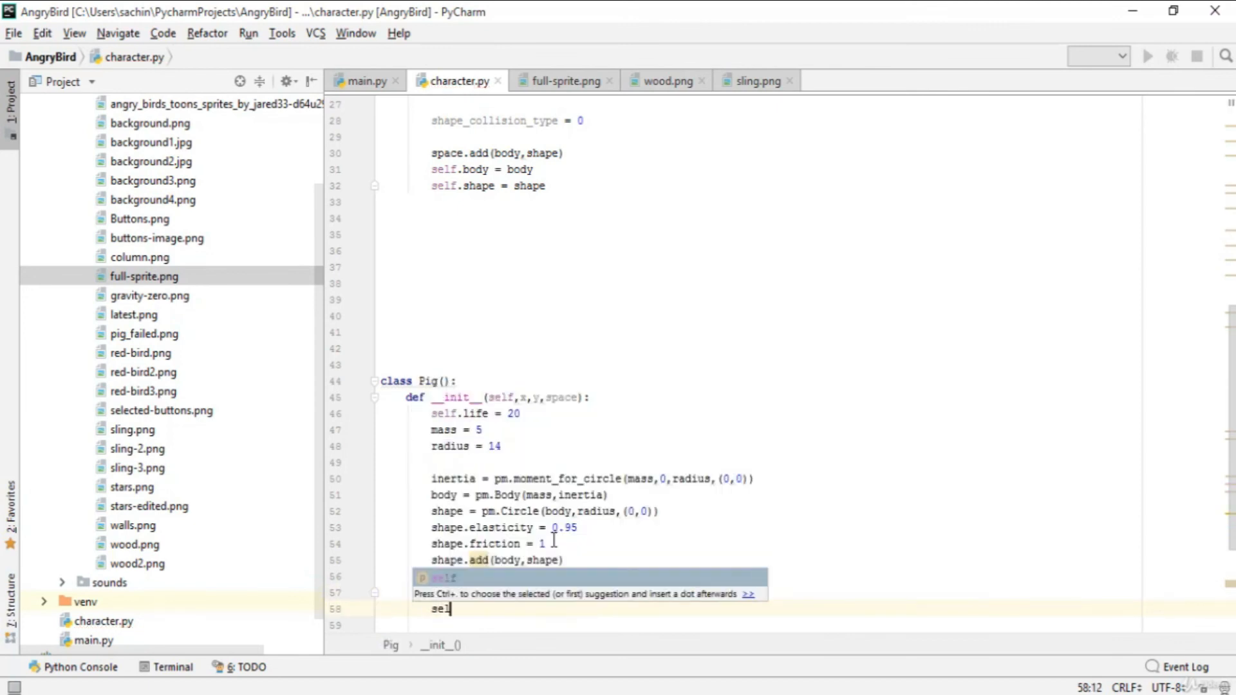
pyautogui.write('f.')
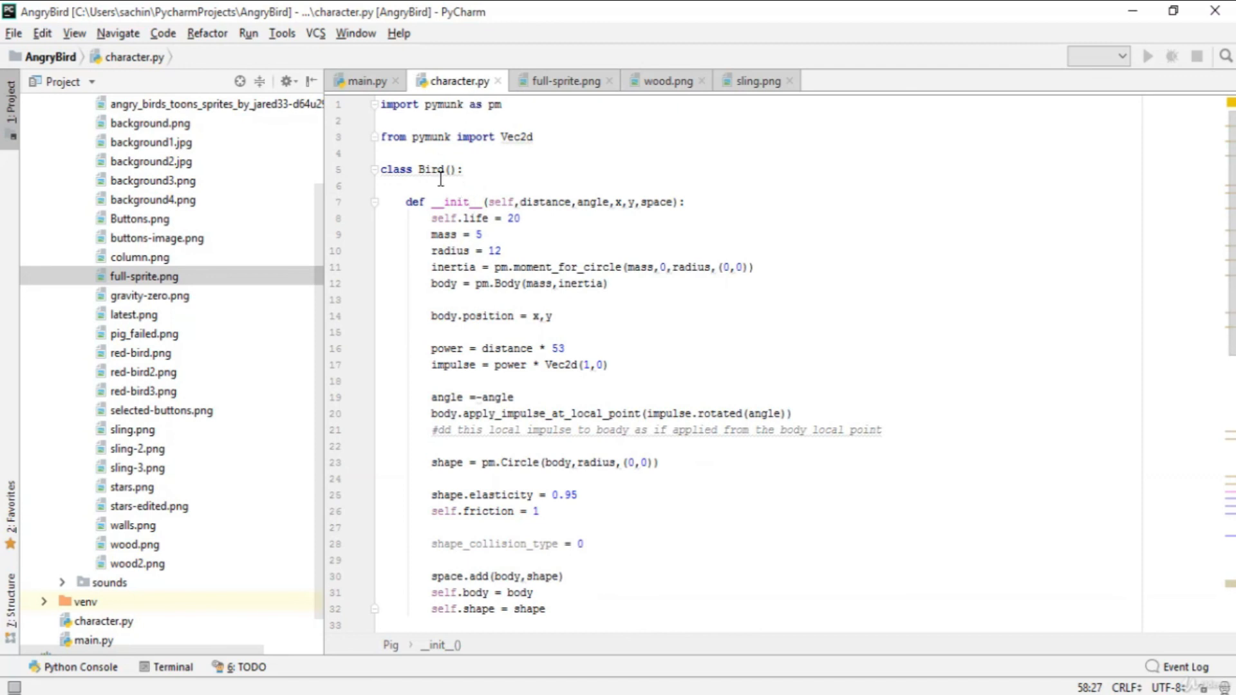
# Step: Finish self.body = body and self.shape = shape, comparing against the Bird class
pyautogui.scroll(-3)
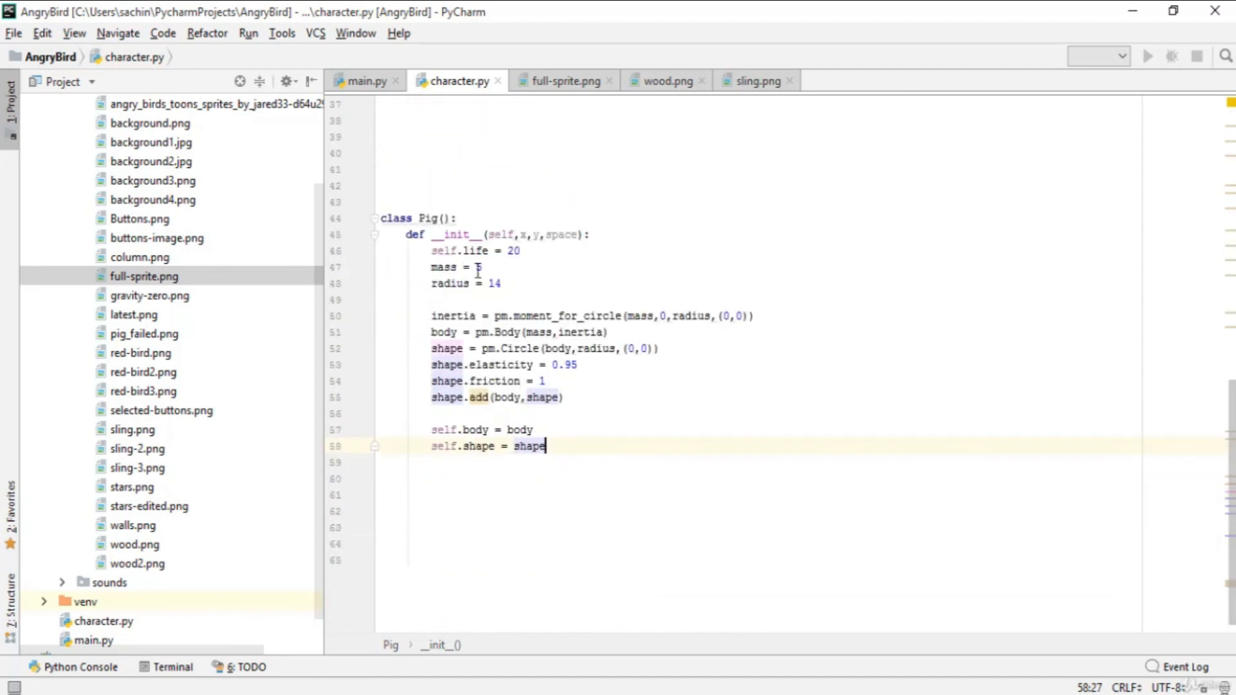